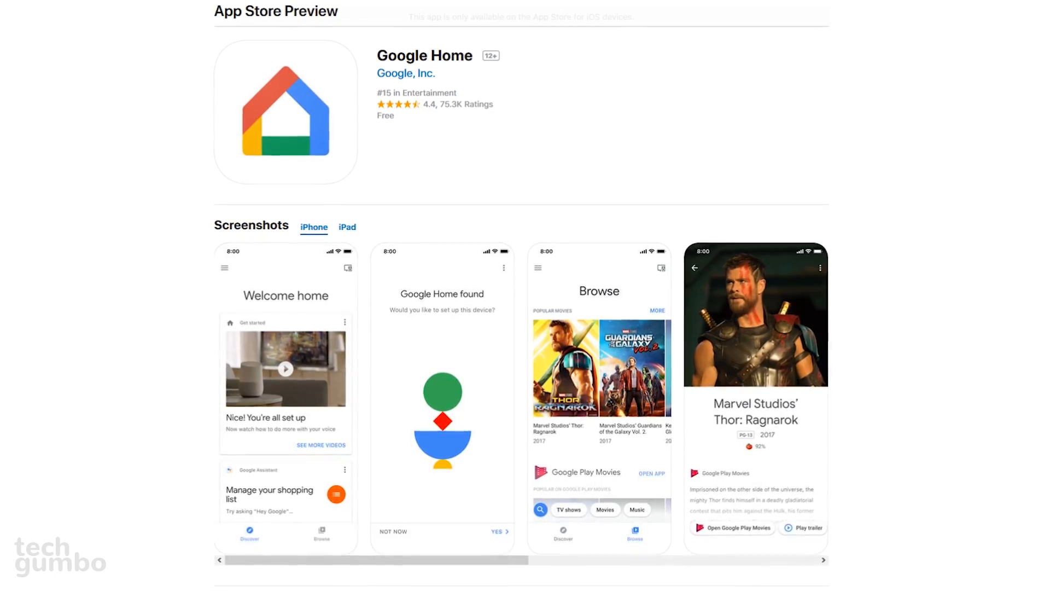
# Scroll through the Google Home App Store preview screenshots.
pyautogui.scroll(-3)
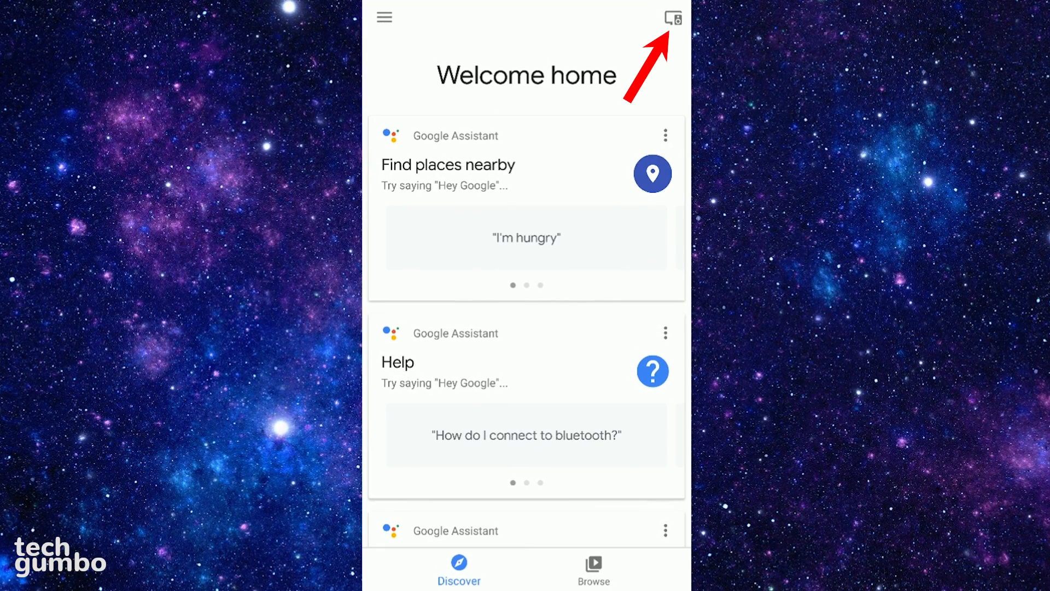
# Group Living Room, Kitchen and Bathroom as 'Home party', unlinked from the Google account.
pyautogui.click(672, 18)
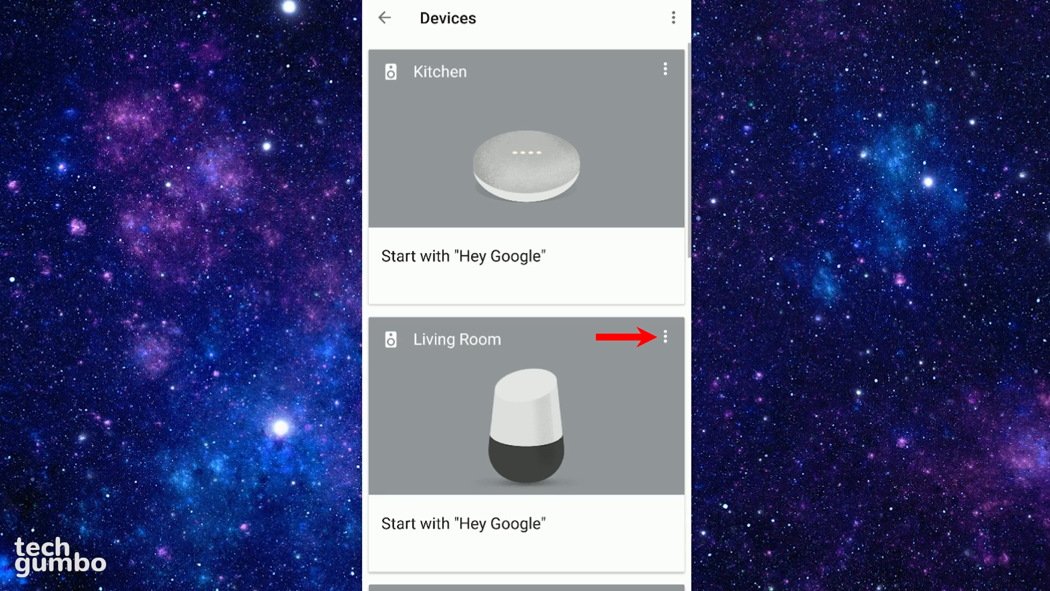
pyautogui.click(665, 337)
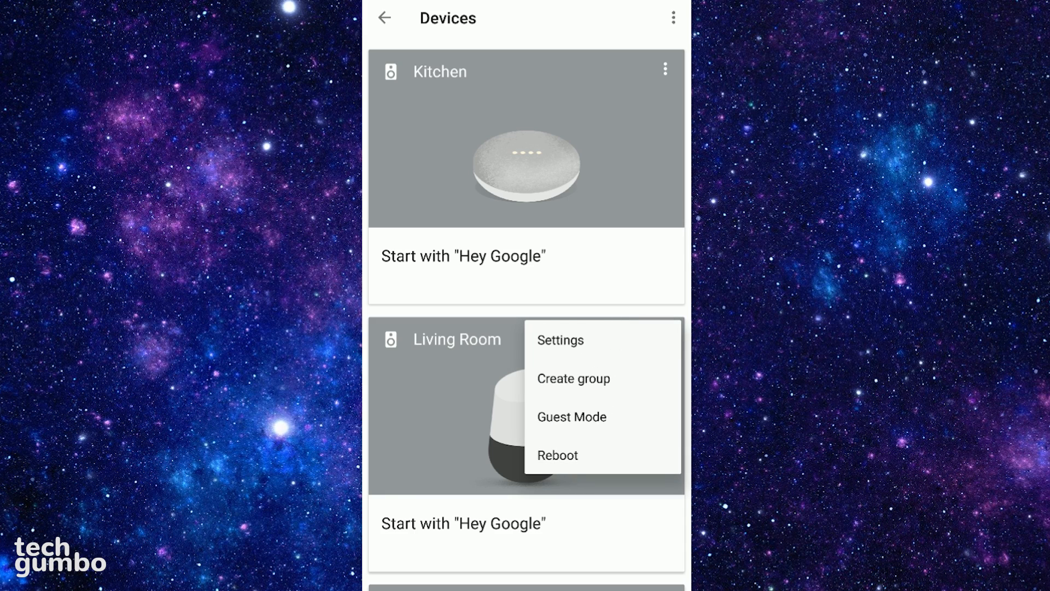
pyautogui.click(573, 379)
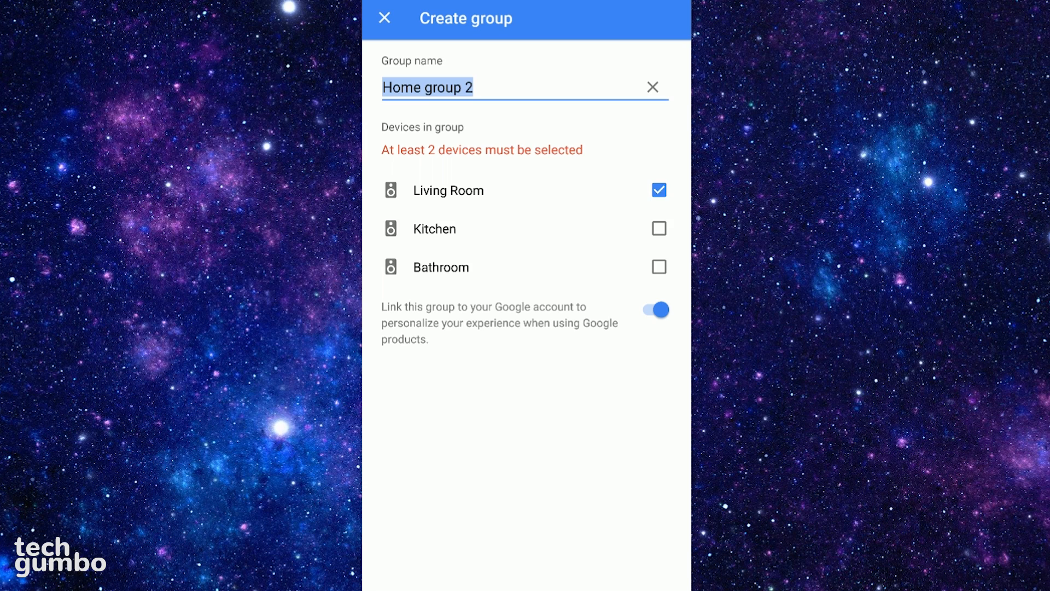
pyautogui.click(652, 87)
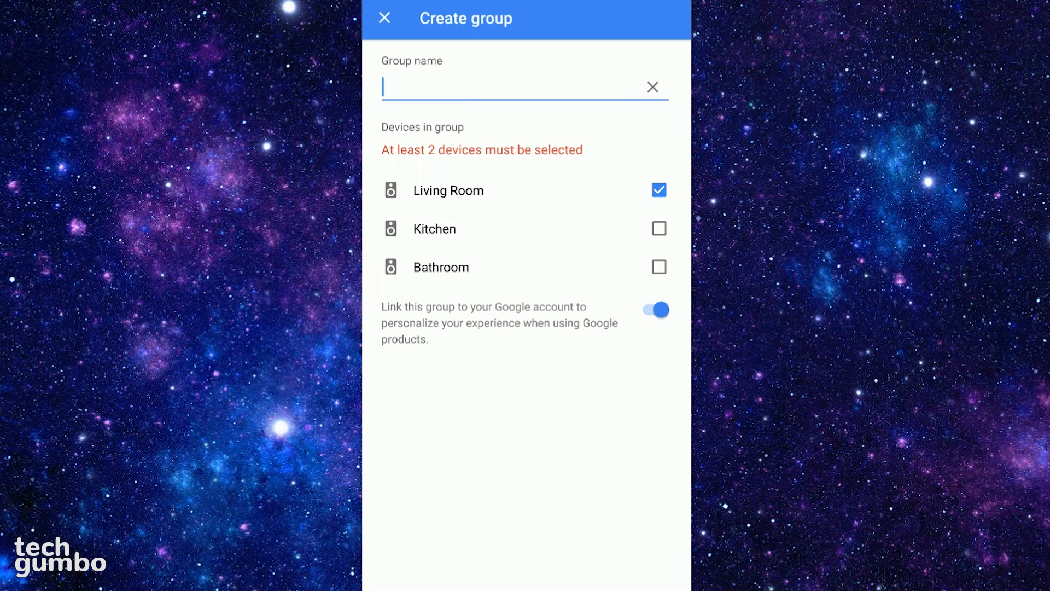
pyautogui.write('Home')
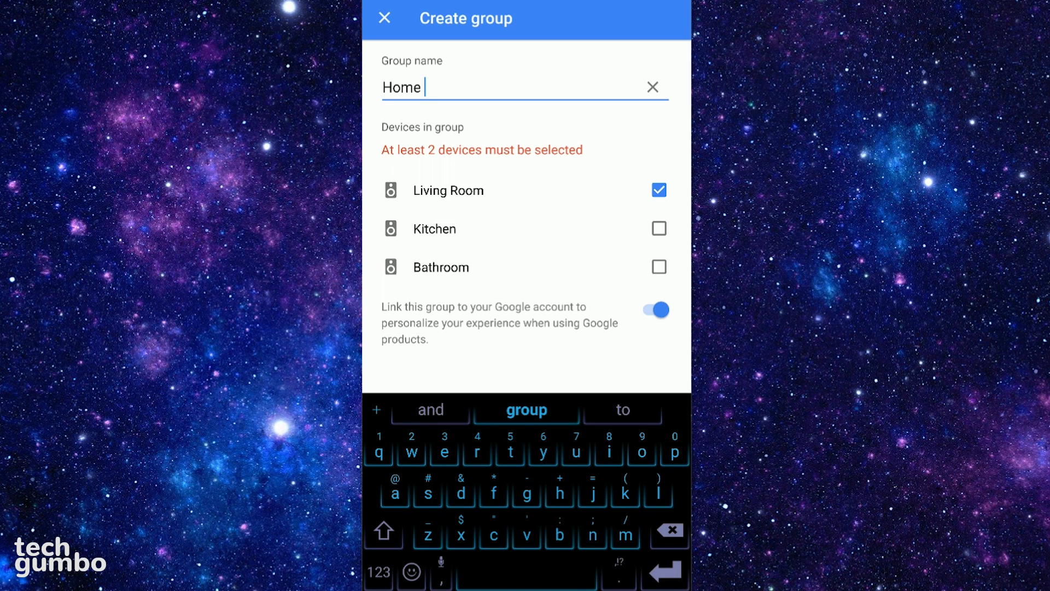
pyautogui.write('party')
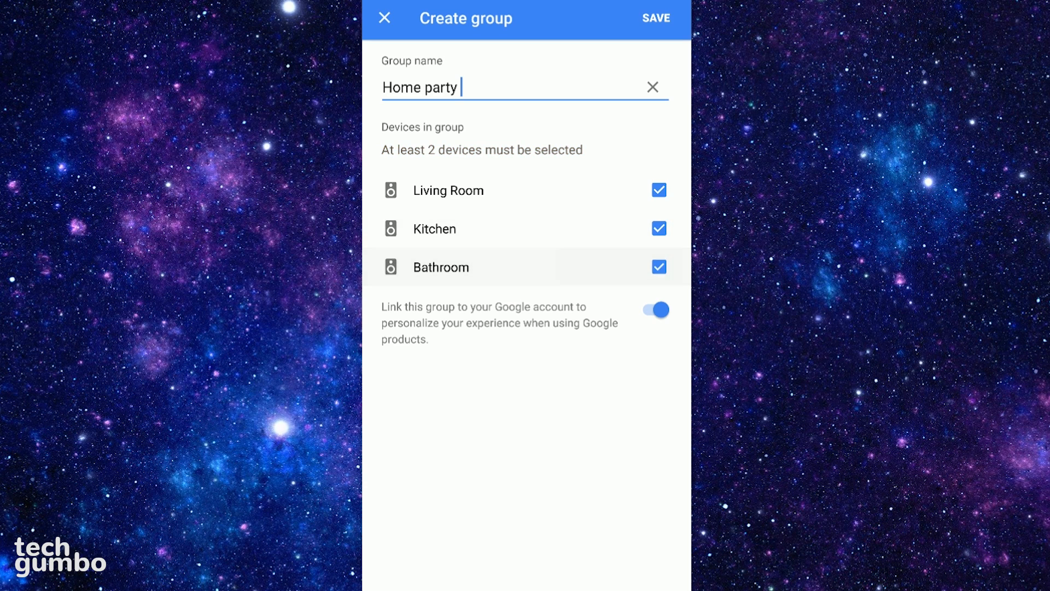
pyautogui.click(654, 310)
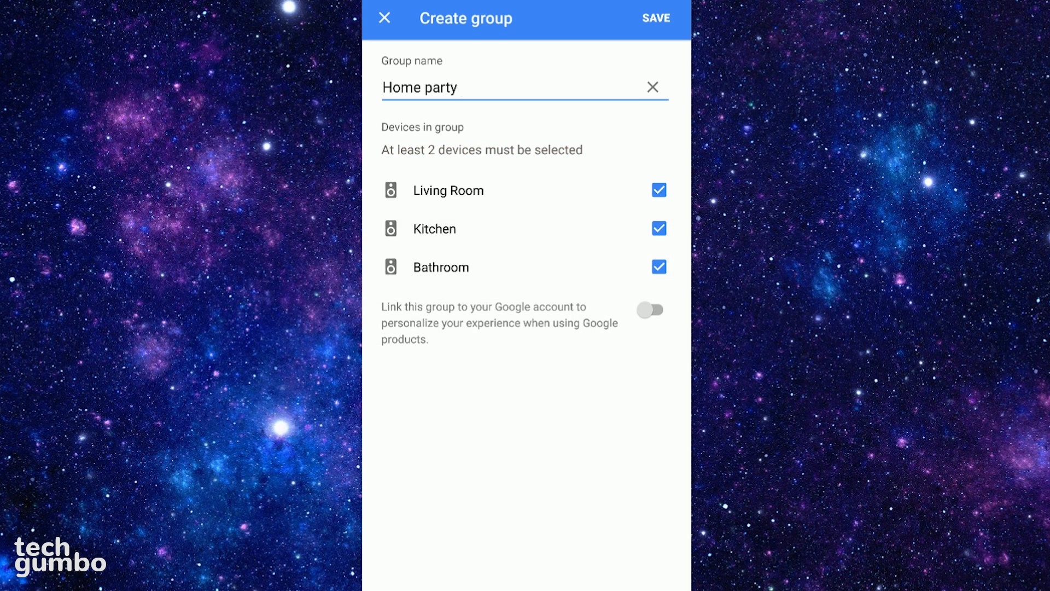
pyautogui.click(650, 308)
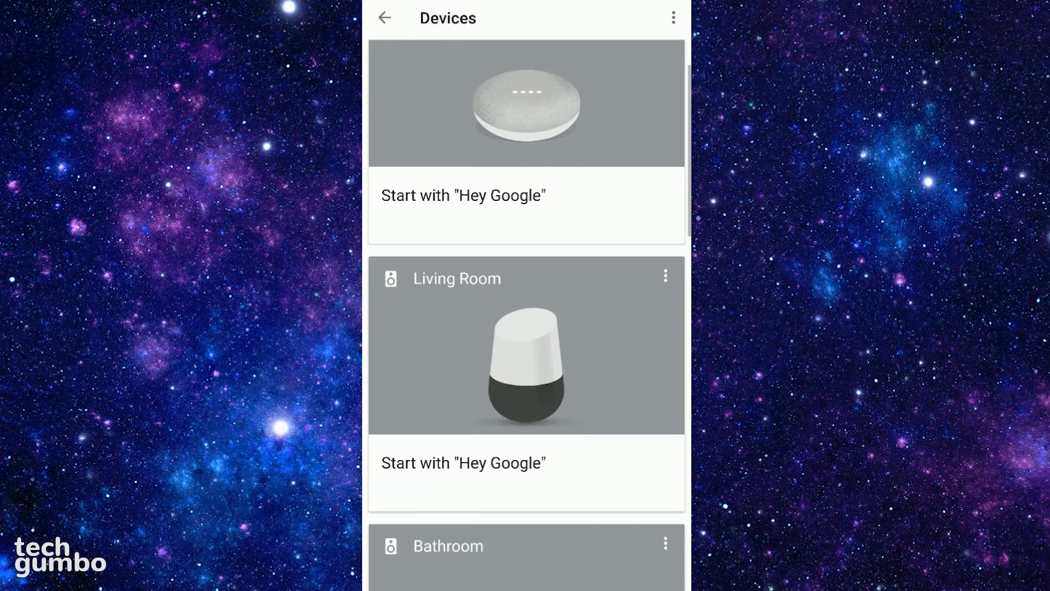
# Scroll down the Devices list before heading back to the Welcome screen.
pyautogui.scroll(-3)
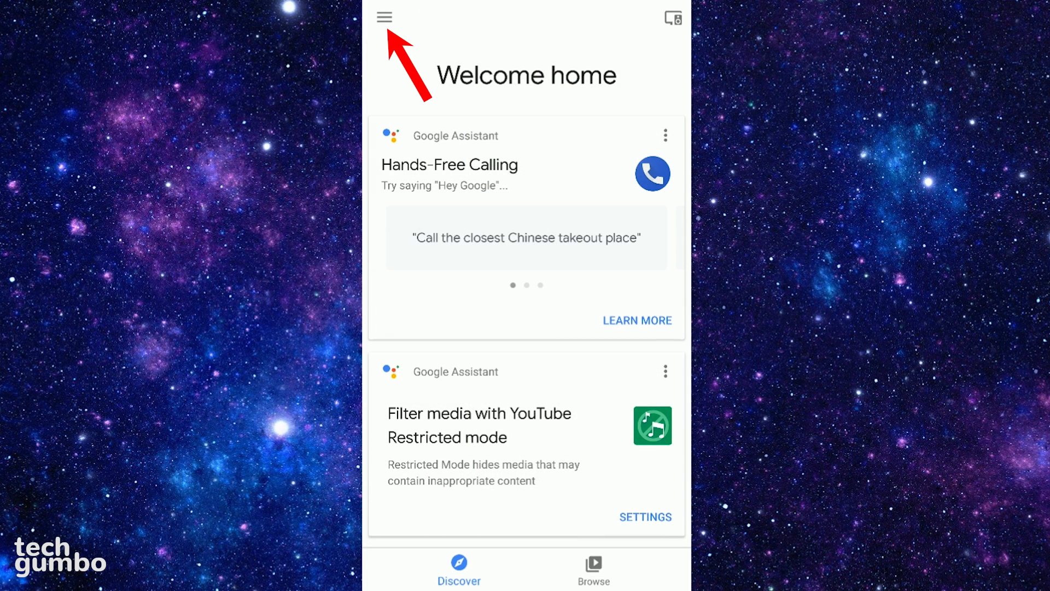
# Open the navigation drawer and choose the entry that brings up Spotify's Home screen.
pyautogui.click(384, 17)
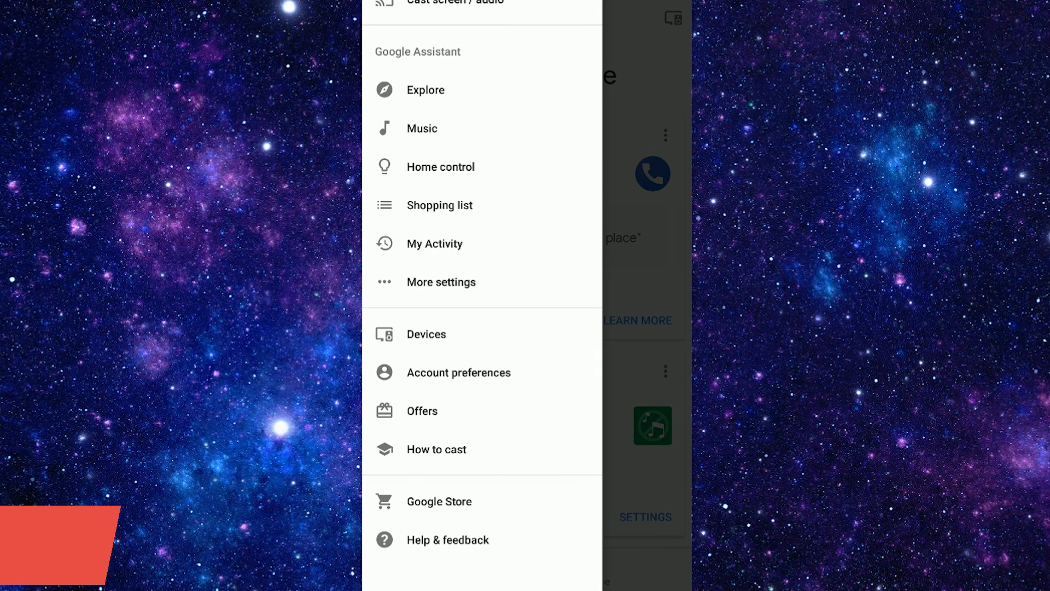
pyautogui.click(421, 128)
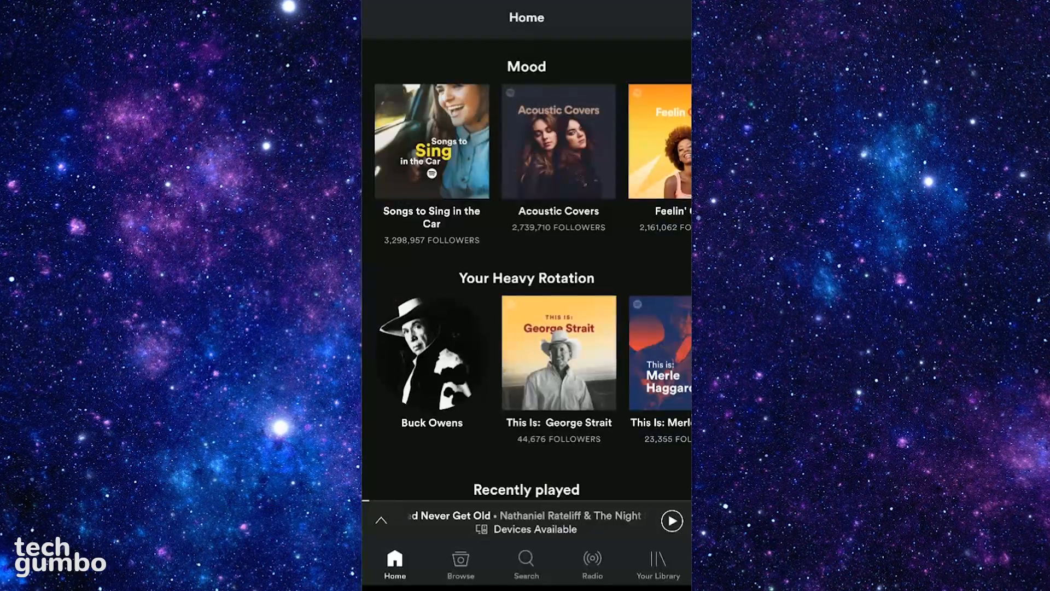
# Scroll through Spotify's Home feed with its Mood and Heavy Rotation playlists.
pyautogui.scroll(3)
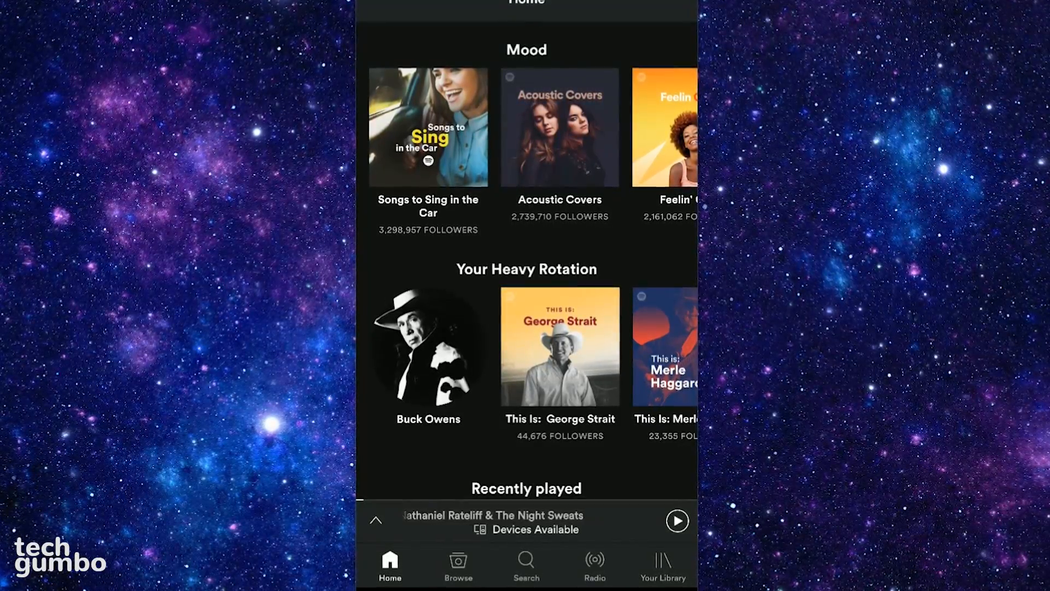
pyautogui.scroll(3)
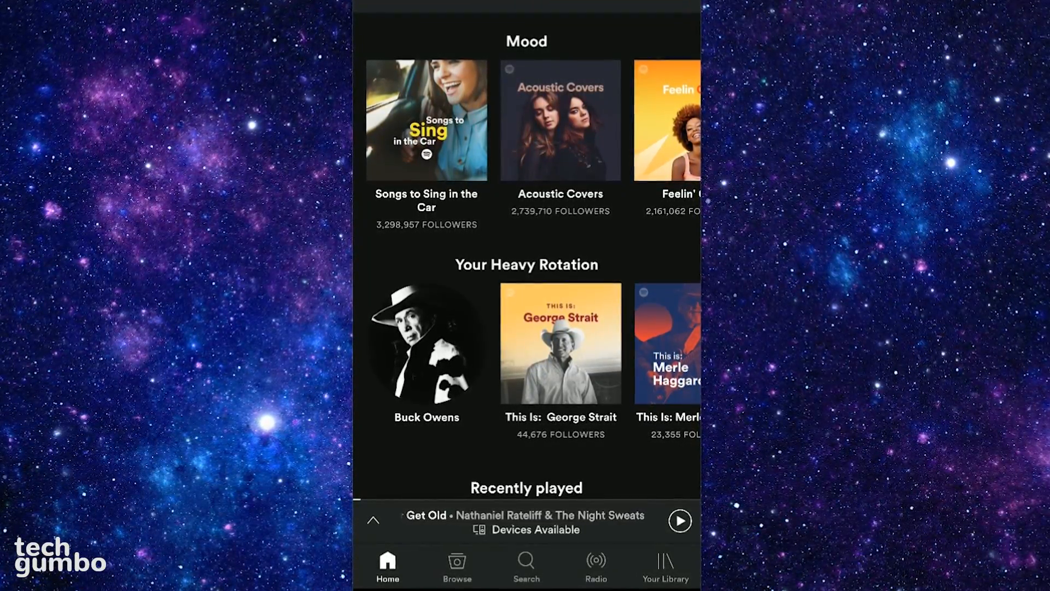
pyautogui.scroll(3)
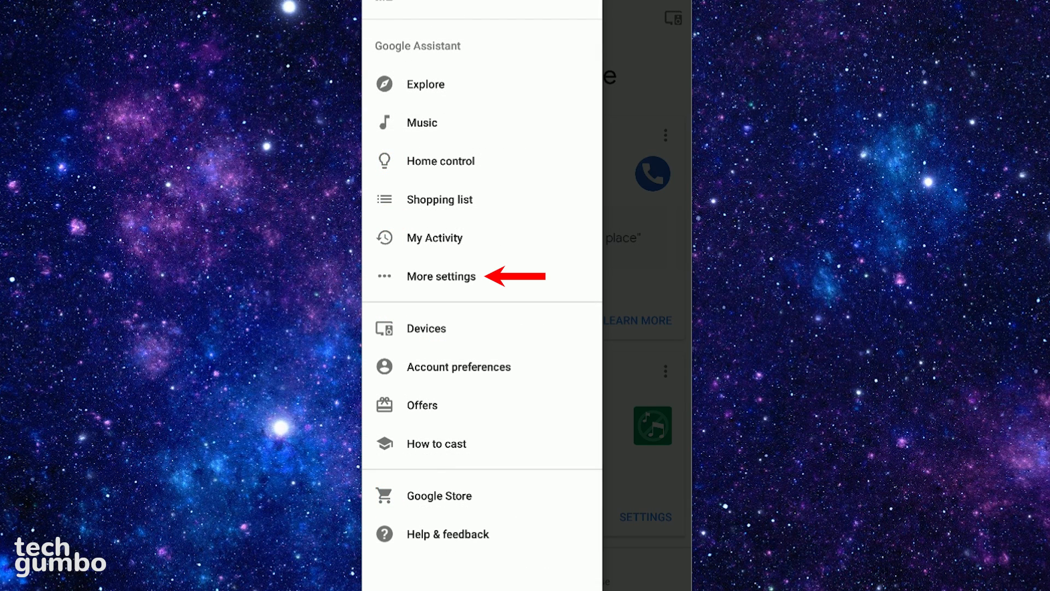
# Preview the Blue voice, set the Assistant voice to Red, keeping Continued Conversation on.
pyautogui.click(441, 276)
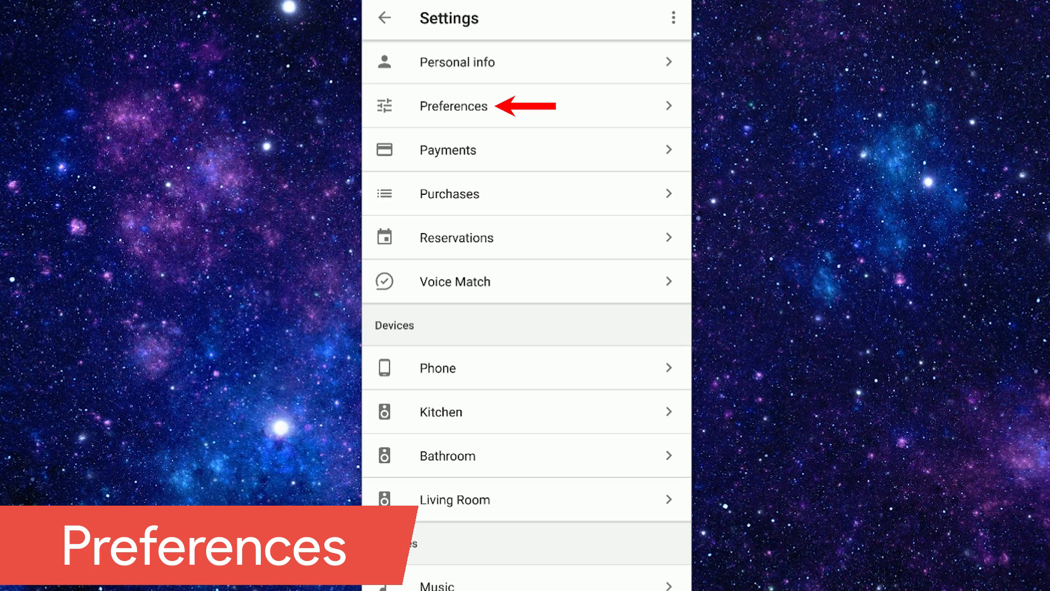
pyautogui.click(453, 106)
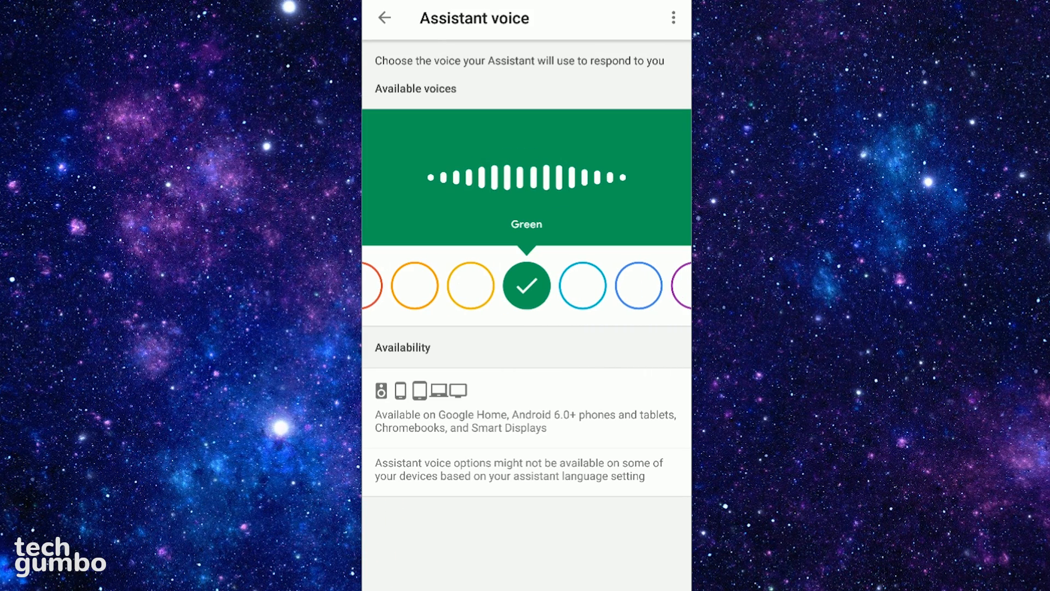
pyautogui.click(582, 284)
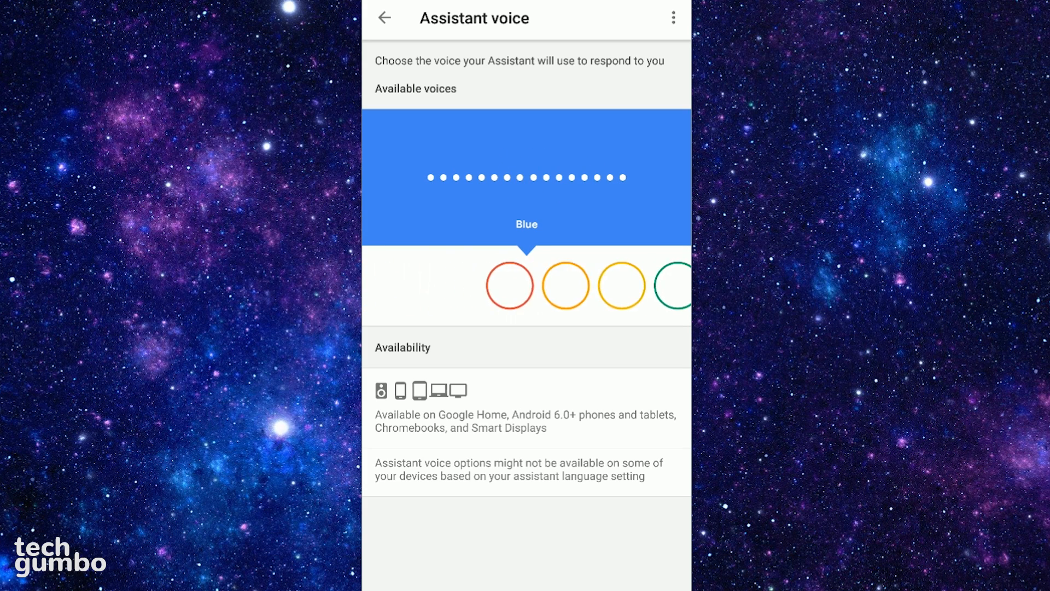
pyautogui.click(510, 285)
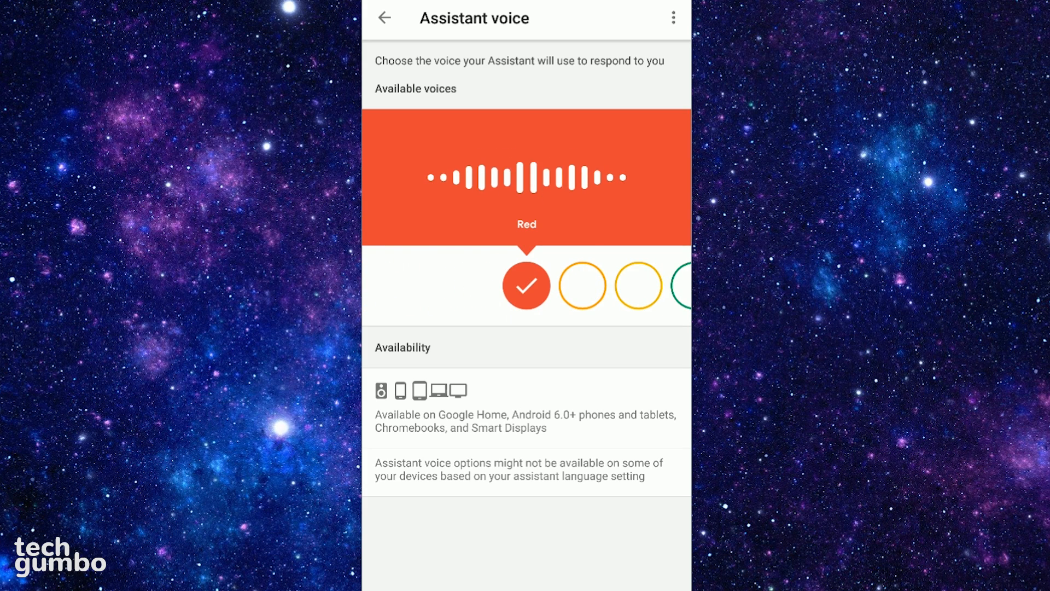
pyautogui.click(384, 18)
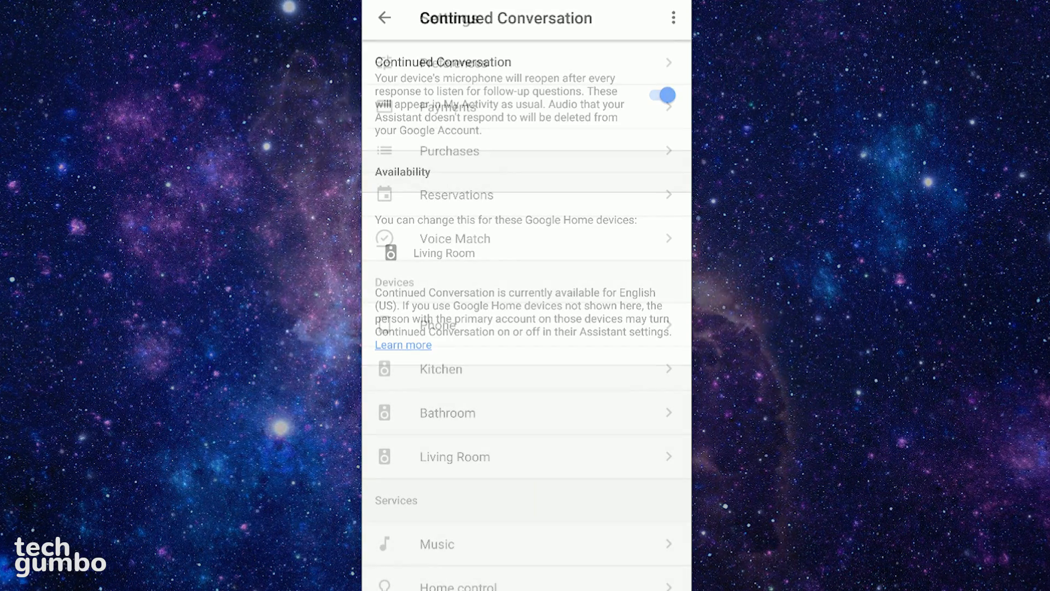
# Browse the Bathroom speaker's personal results and notification settings, then back out.
pyautogui.click(385, 18)
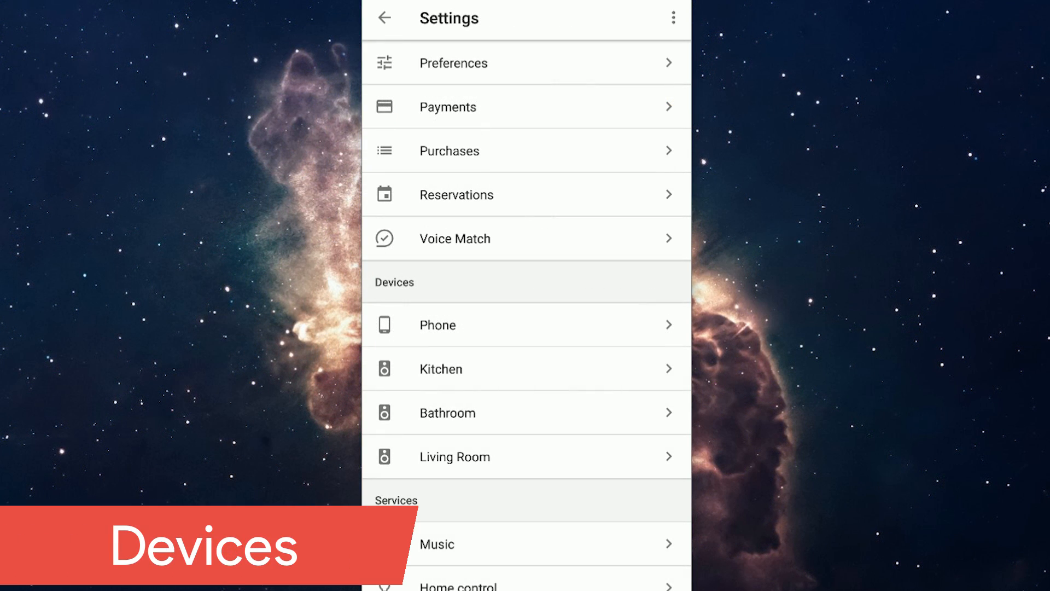
pyautogui.scroll(-3)
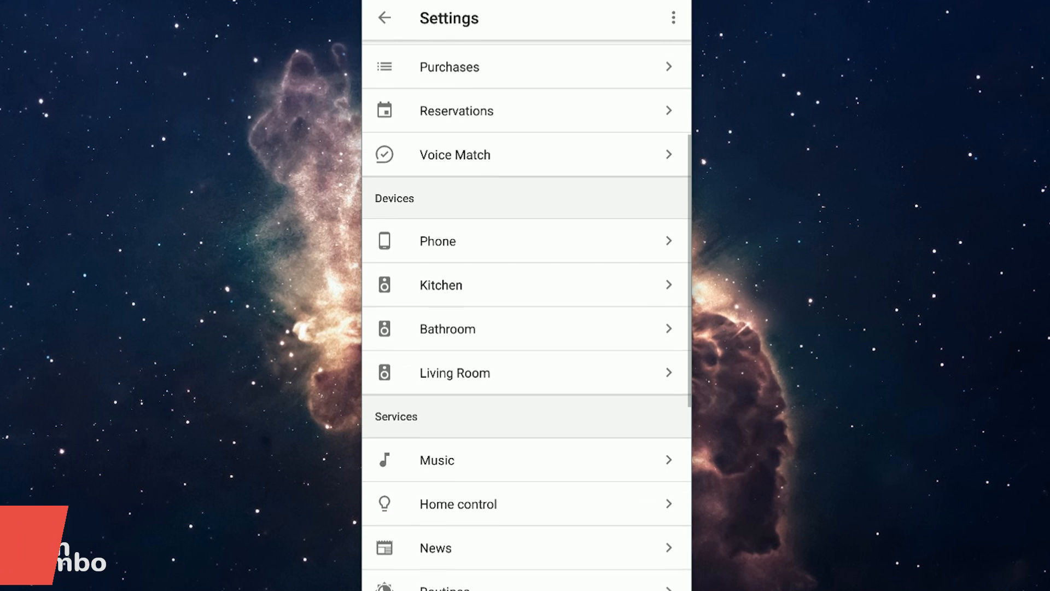
pyautogui.scroll(3)
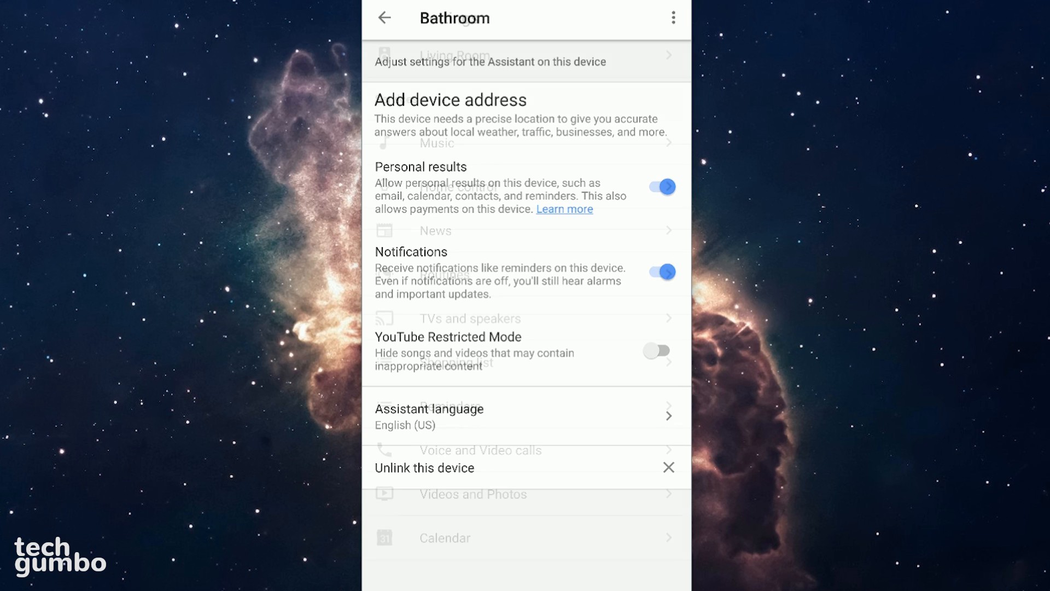
pyautogui.click(384, 18)
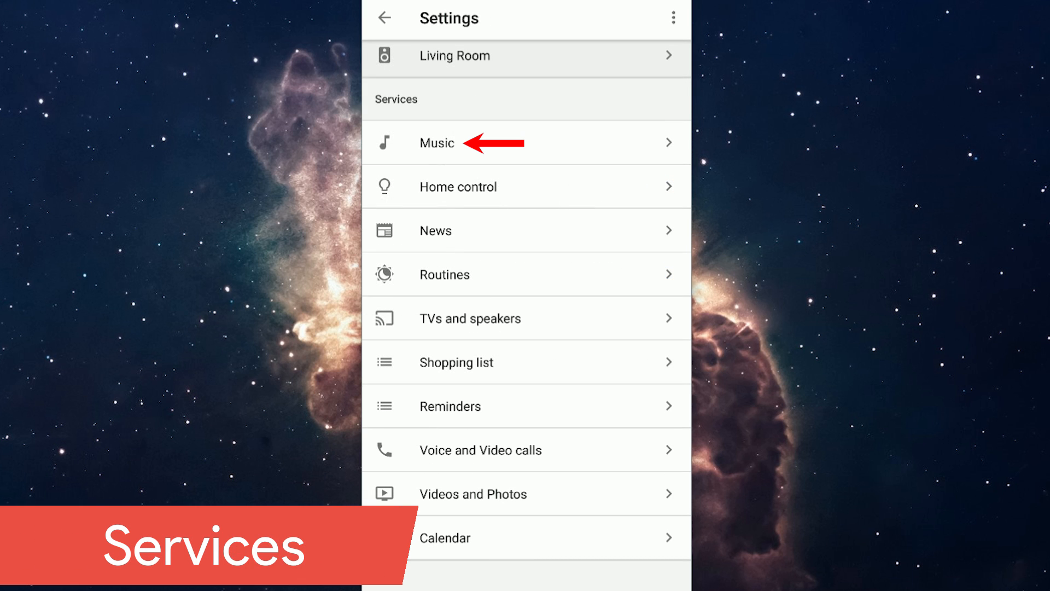
# Glance at the default music service, then scroll through the Home control devices.
pyautogui.click(435, 142)
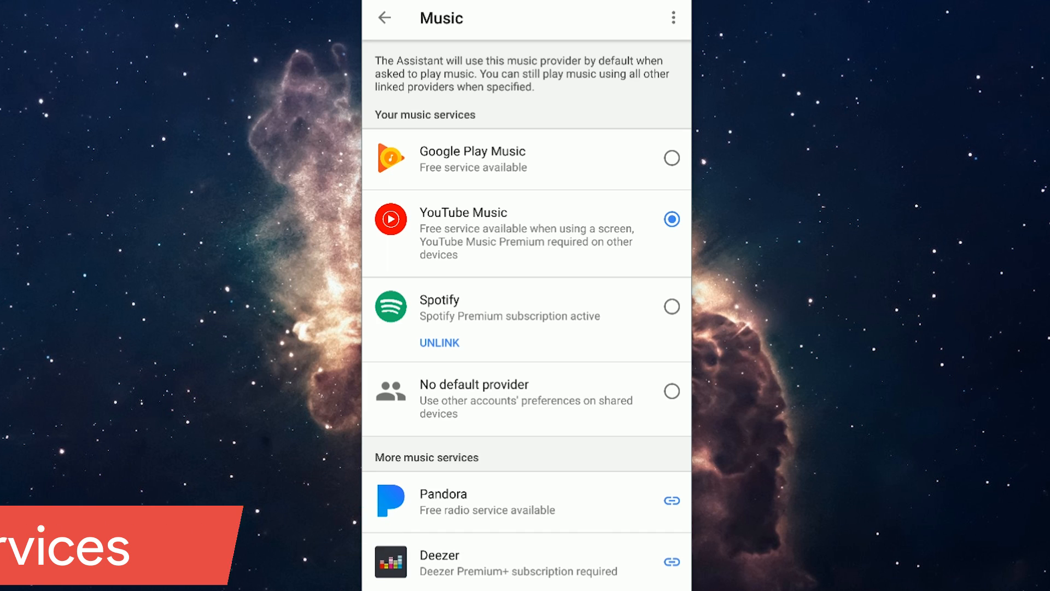
pyautogui.click(384, 17)
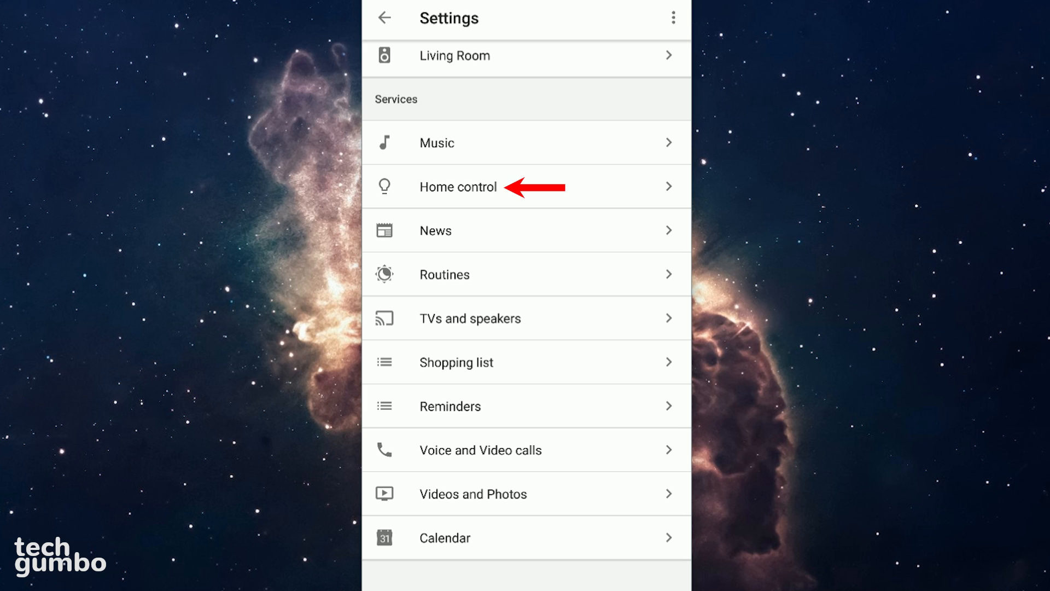
pyautogui.click(458, 186)
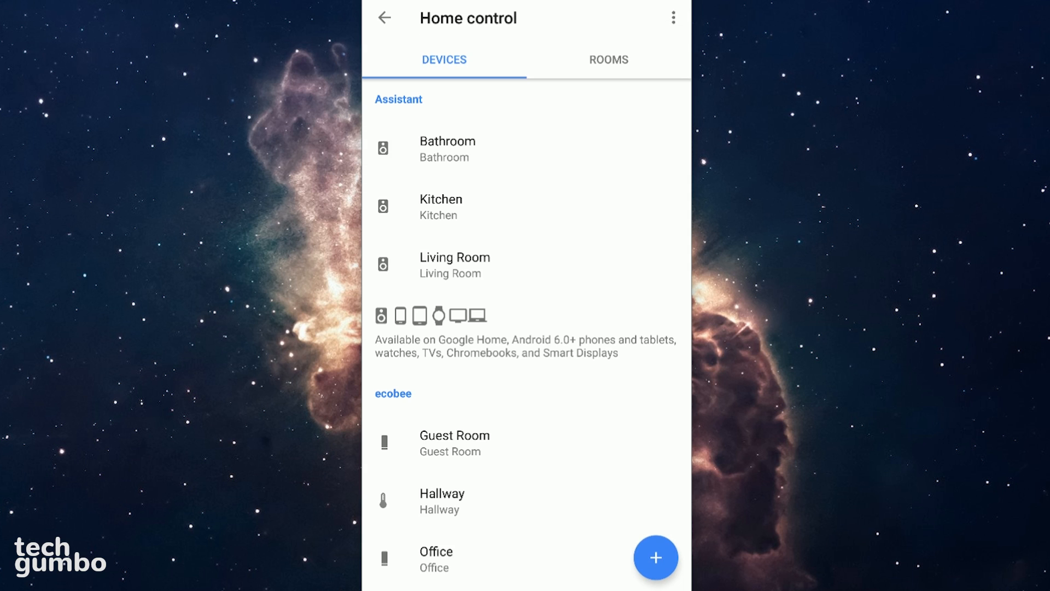
pyautogui.scroll(-3)
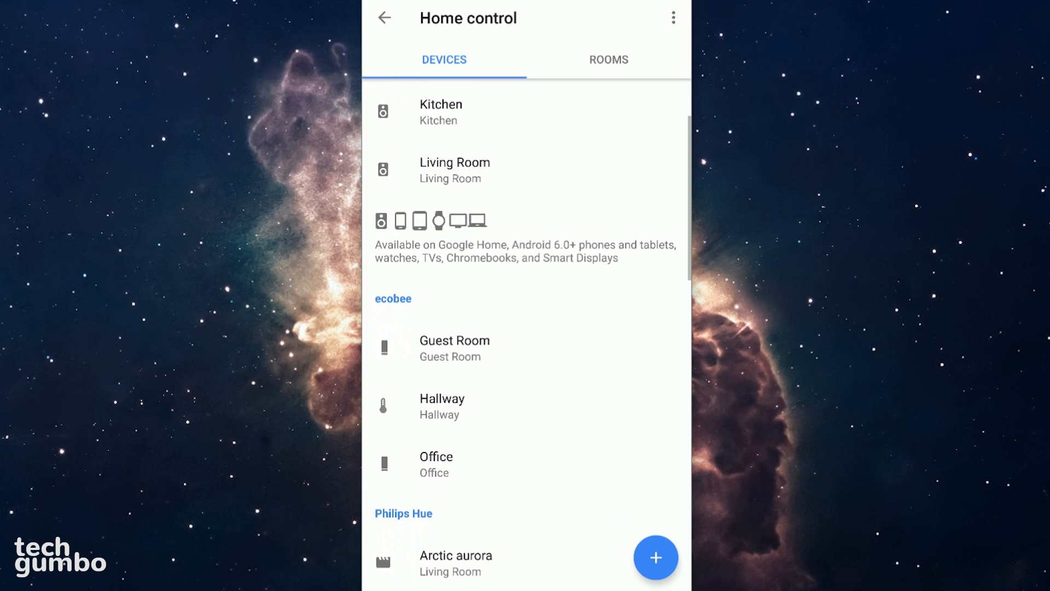
pyautogui.scroll(-3)
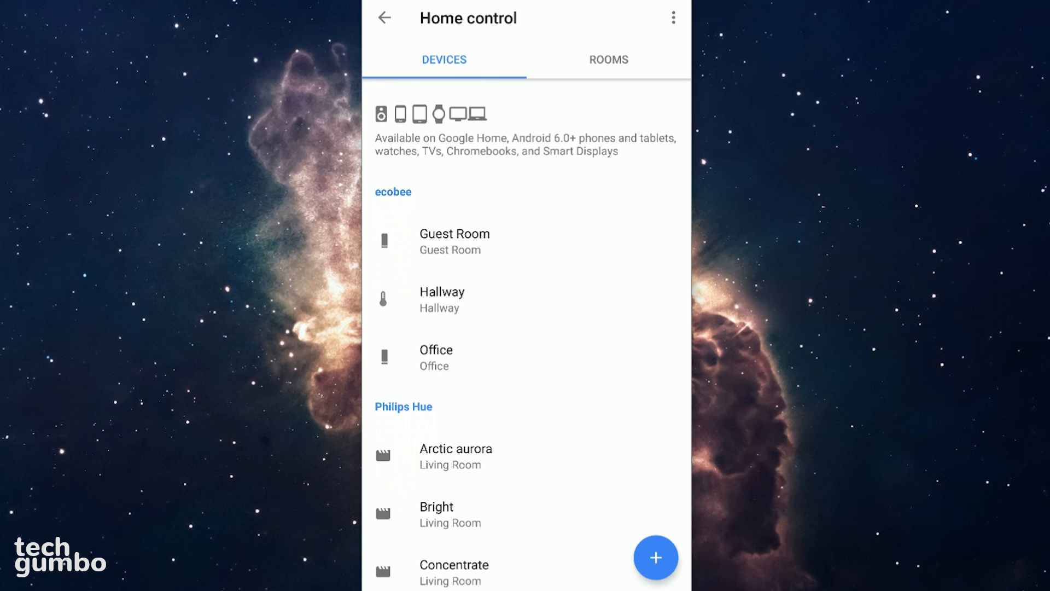
# Check the Guest Room device's room and the Rooms tab, then return to Services.
pyautogui.click(456, 241)
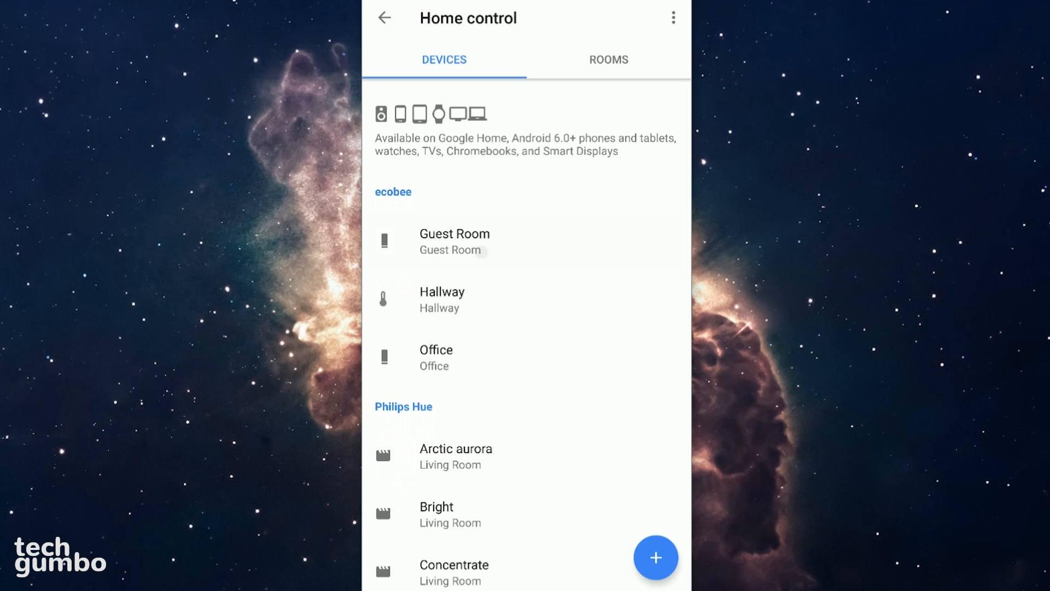
pyautogui.click(608, 59)
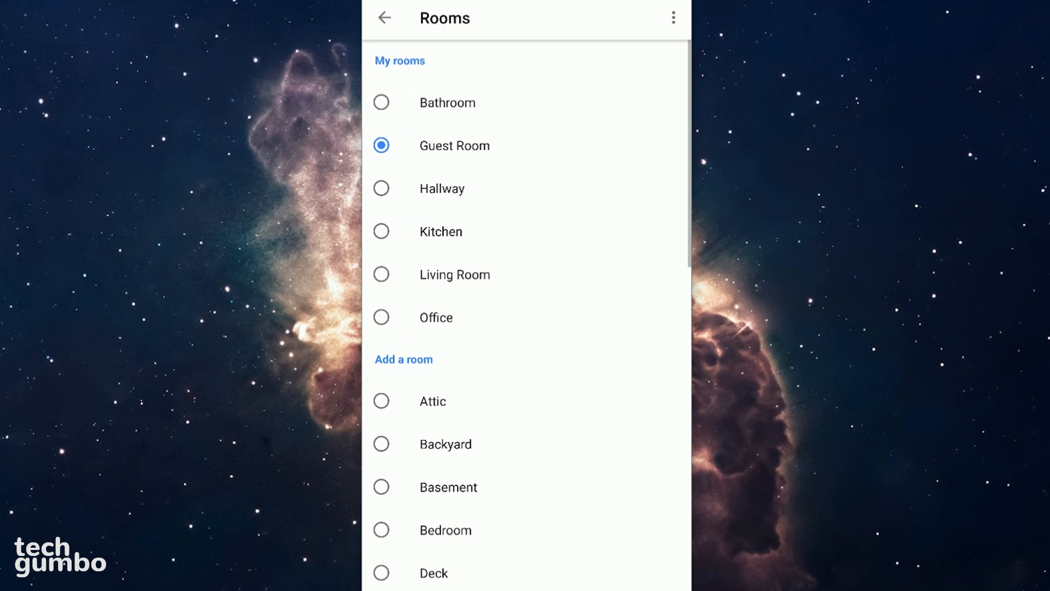
pyautogui.click(384, 18)
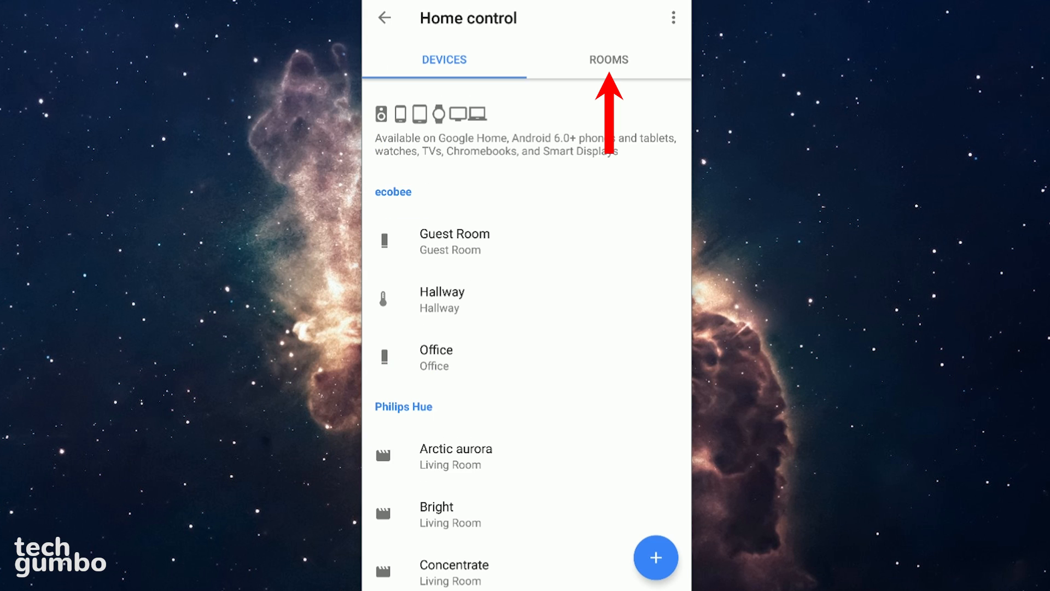
pyautogui.click(608, 60)
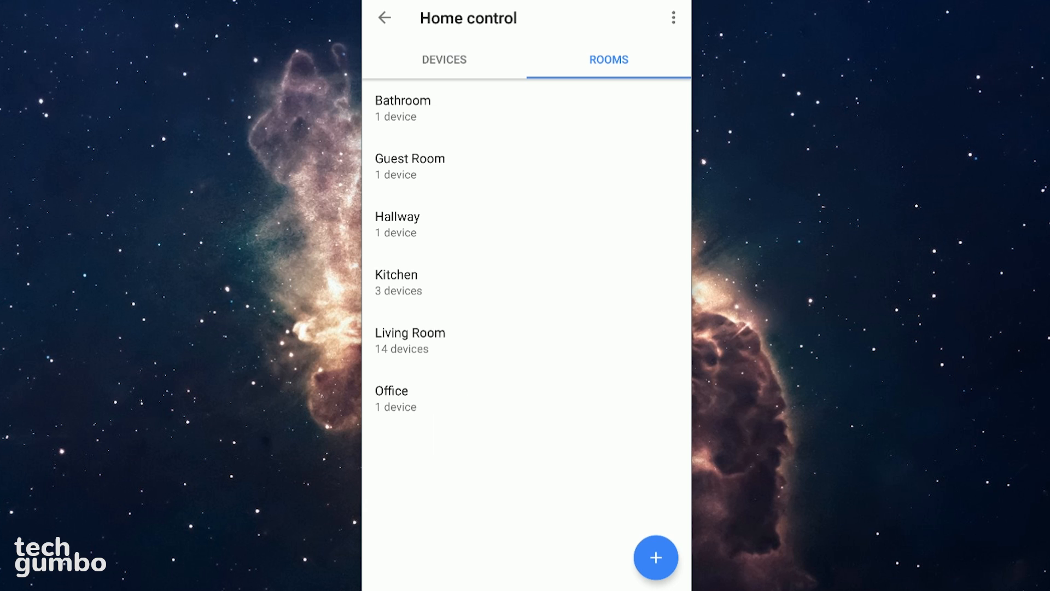
pyautogui.click(385, 18)
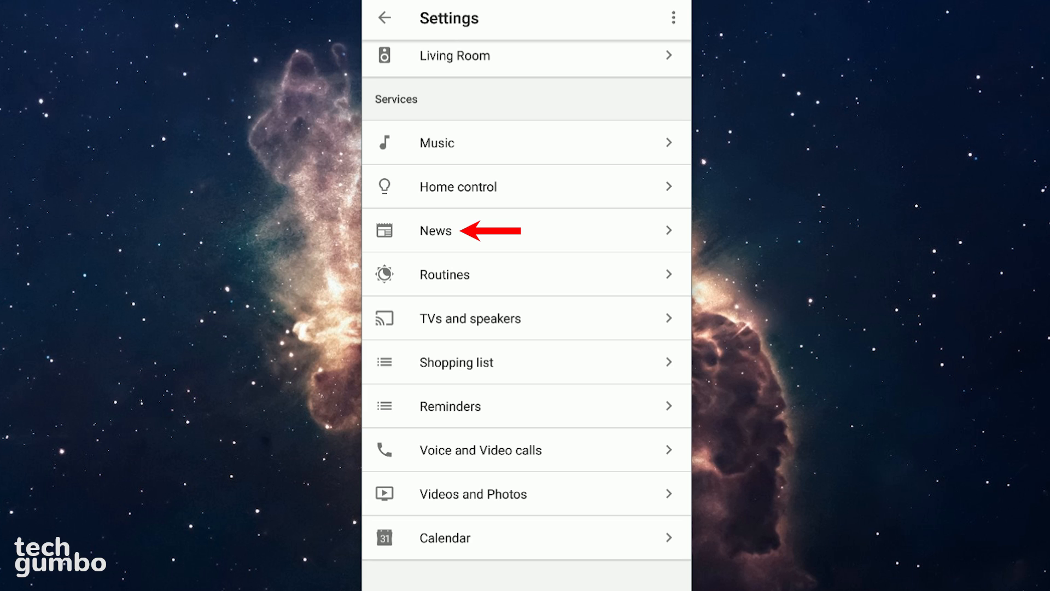
# Open the News sources change-order screen for WIRED News and CNET, then return to Settings.
pyautogui.click(435, 231)
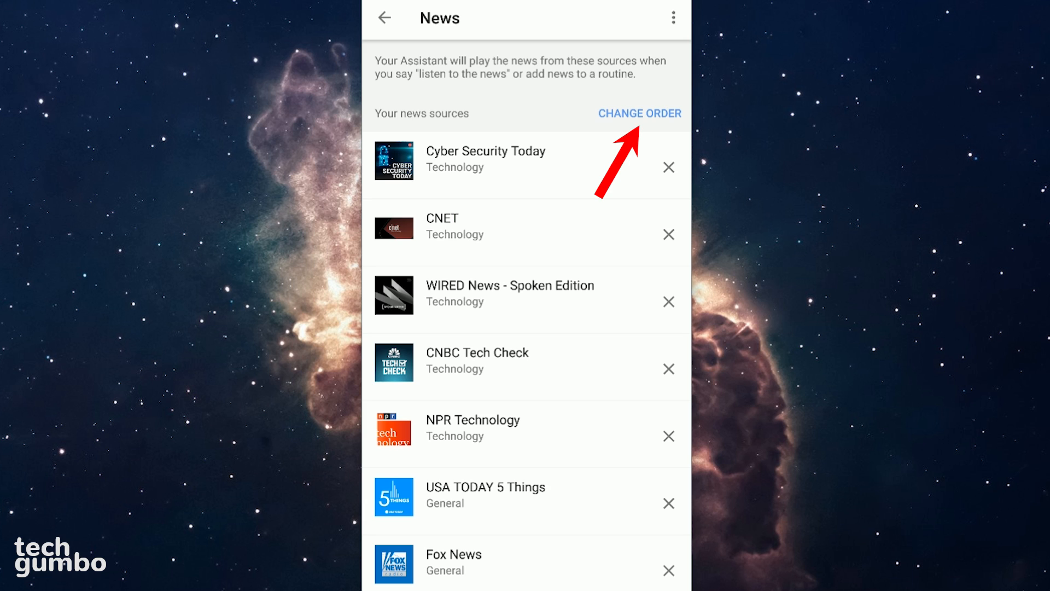
pyautogui.click(639, 113)
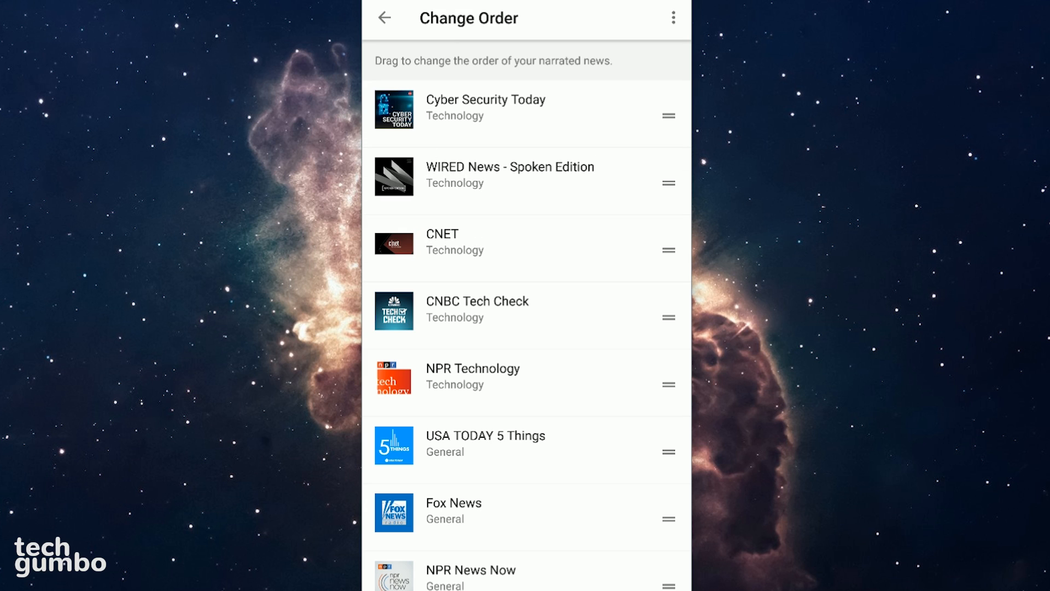
pyautogui.click(384, 18)
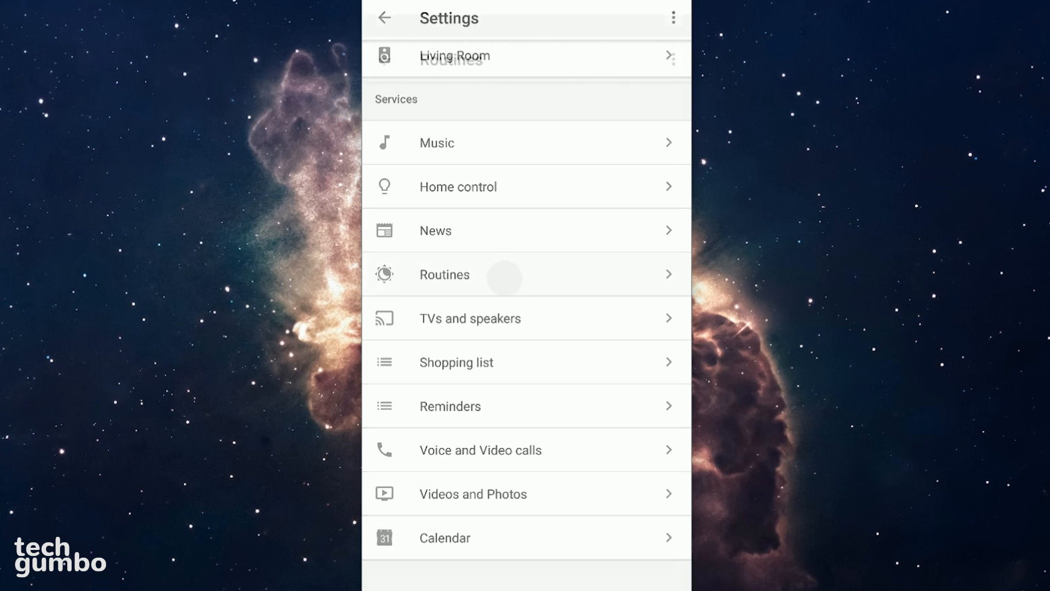
# Scroll through Good morning's weather, calendar, reminders and news actions, then back to Routines.
pyautogui.click(444, 274)
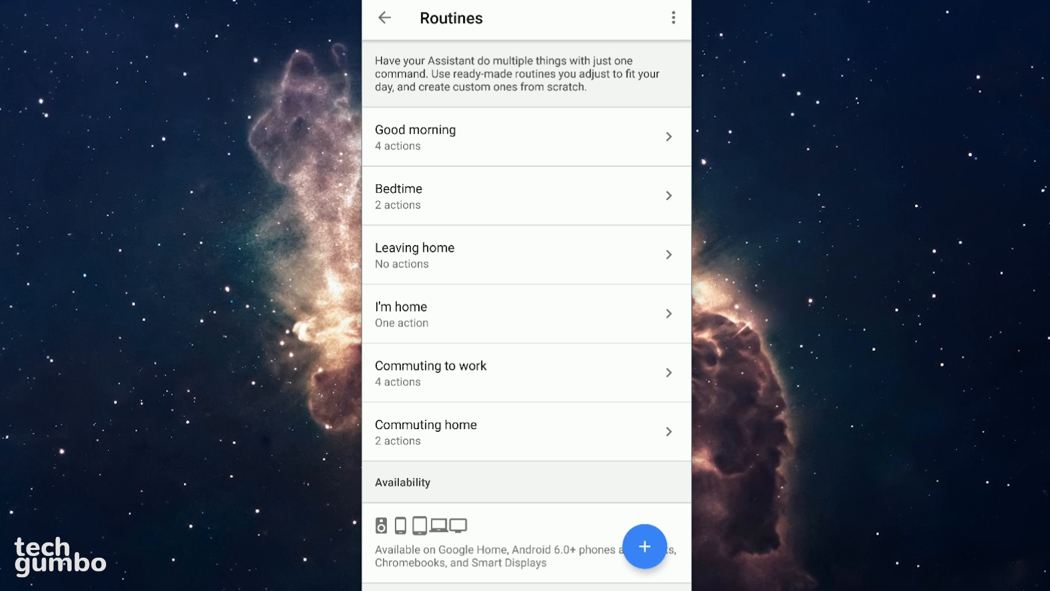
pyautogui.click(526, 138)
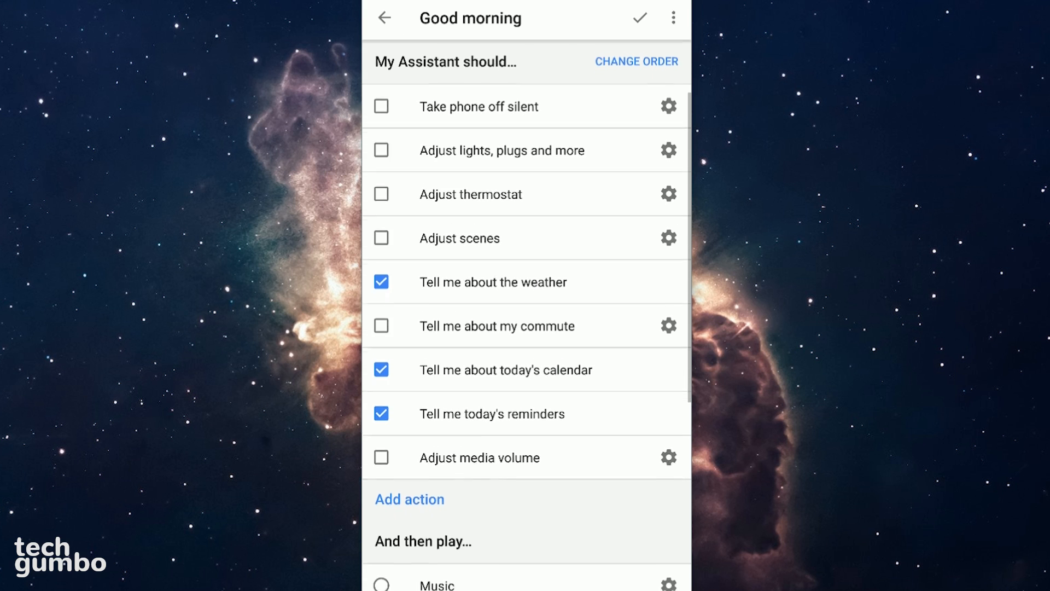
pyautogui.scroll(-3)
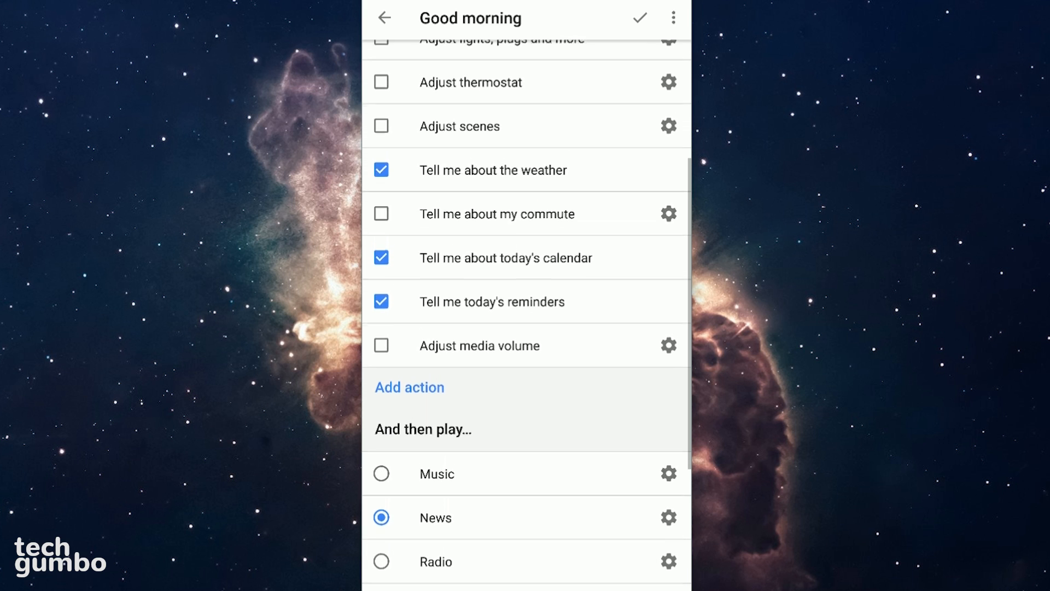
pyautogui.click(384, 18)
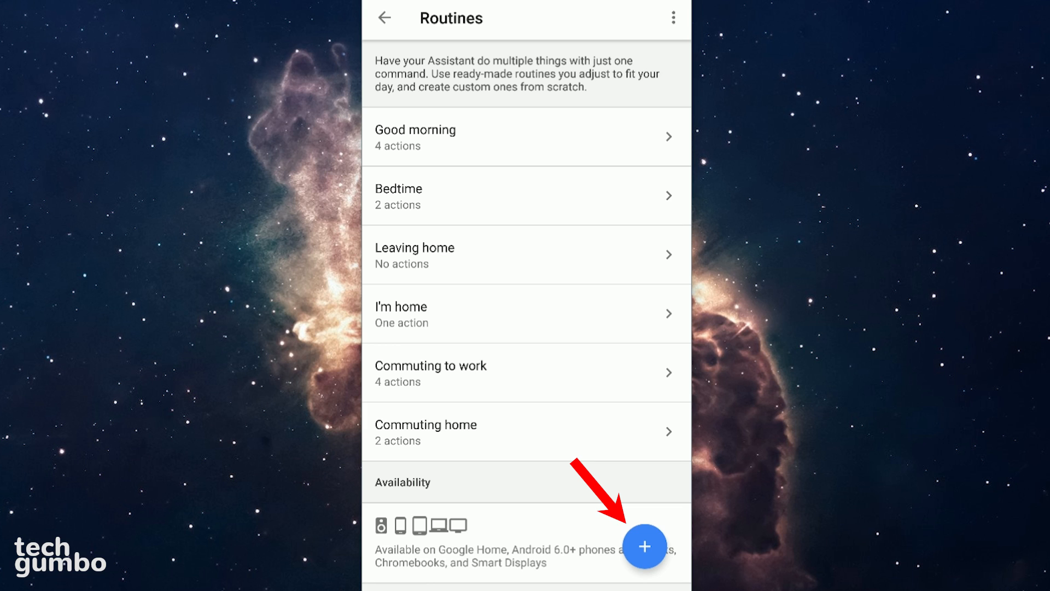
# View the blank Add action screen for a new routine, then back out to Services settings.
pyautogui.click(644, 546)
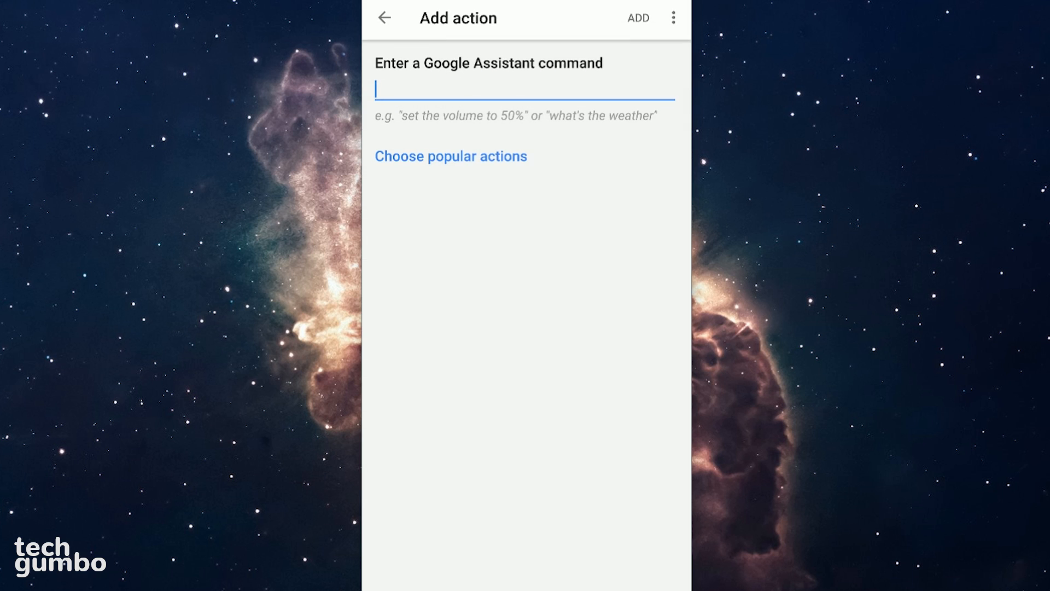
pyautogui.click(384, 18)
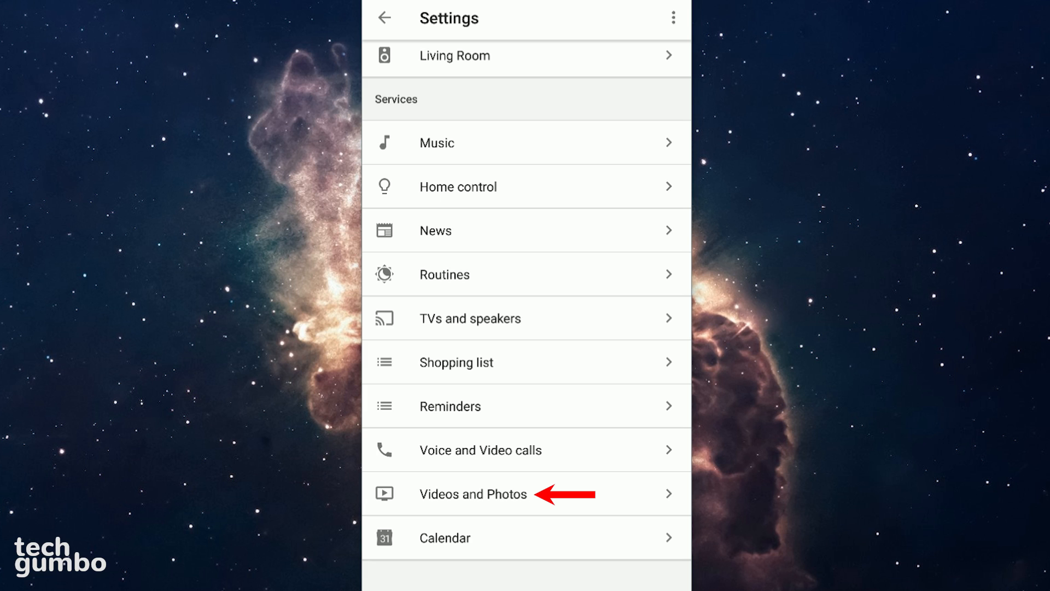
# Check the Videos and Photos page for unlinked services like Netflix and HBO NOW.
pyautogui.click(473, 493)
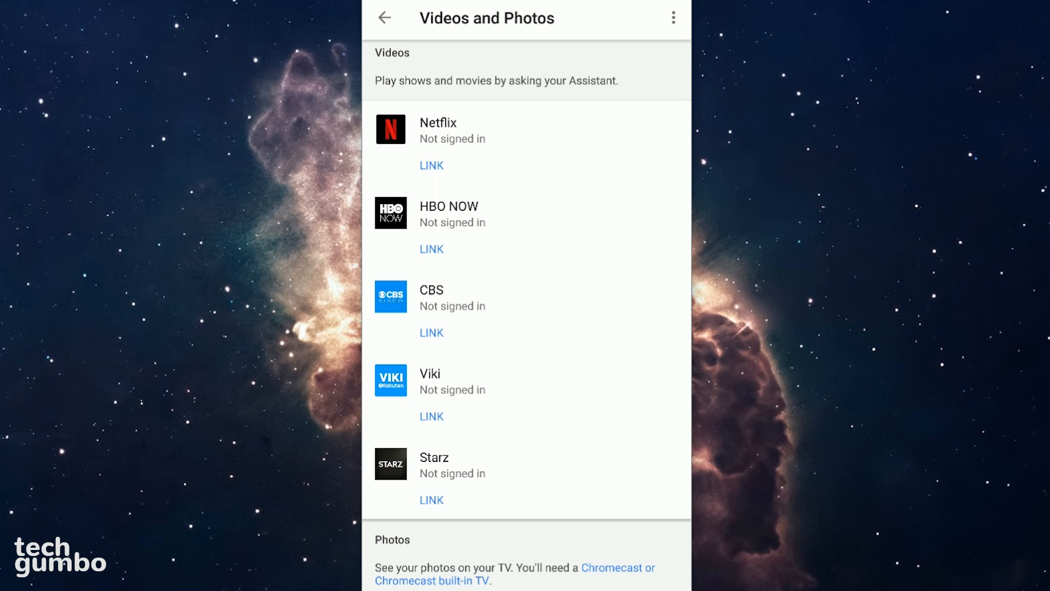
pyautogui.click(385, 17)
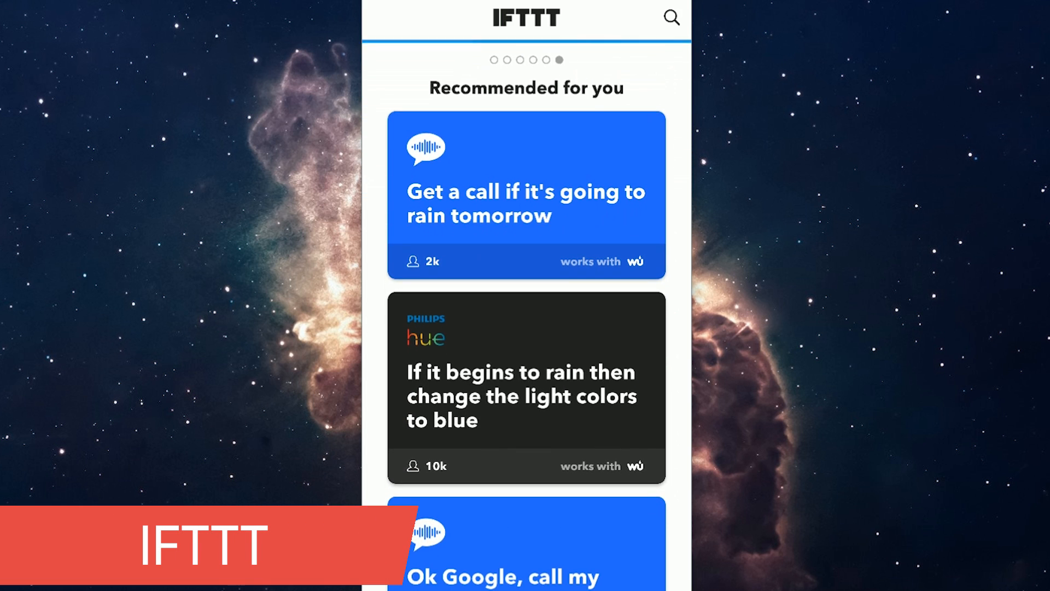
# Scroll through IFTTT's recommended applets and the All Collections cards for Google, Android and lights.
pyautogui.scroll(-3)
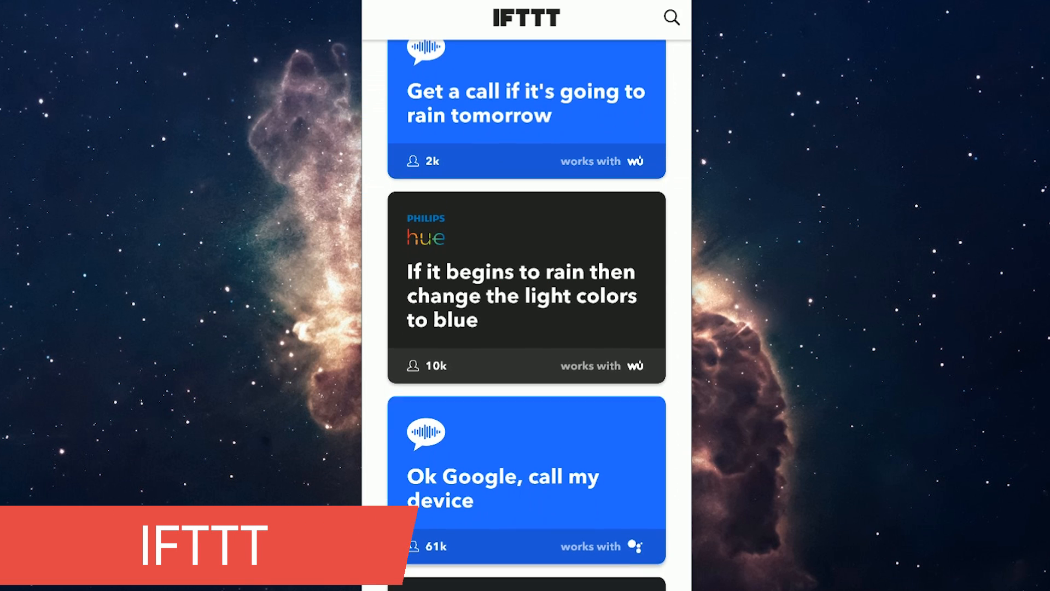
pyautogui.scroll(-3)
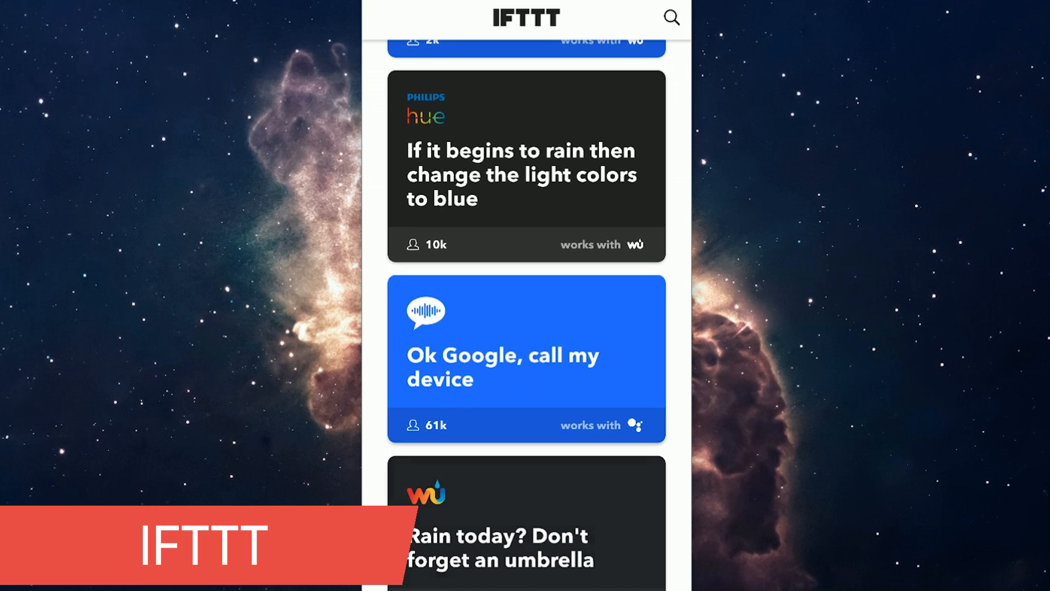
pyautogui.scroll(-3)
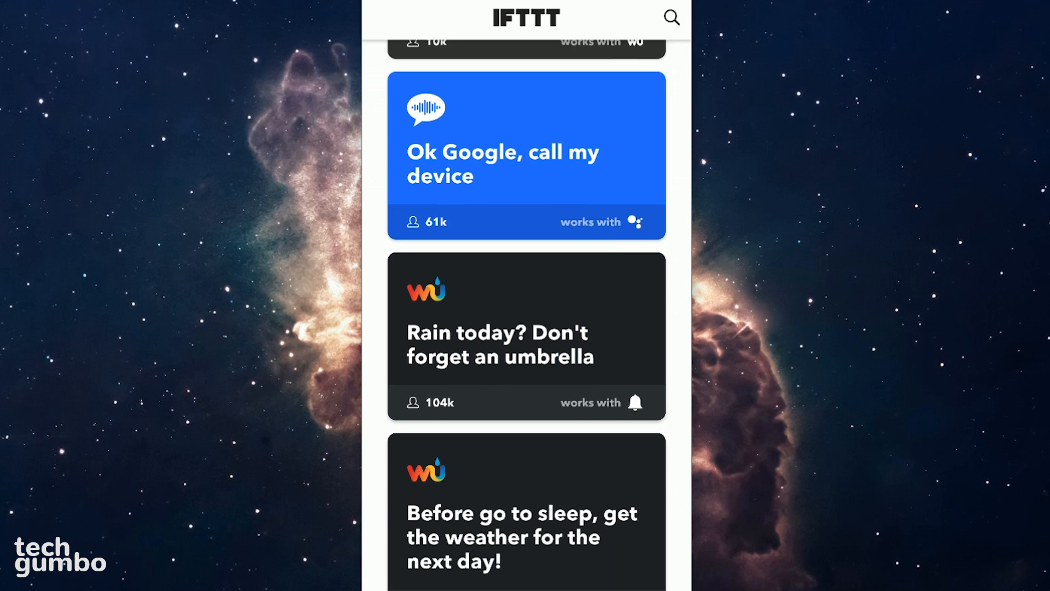
pyautogui.scroll(-3)
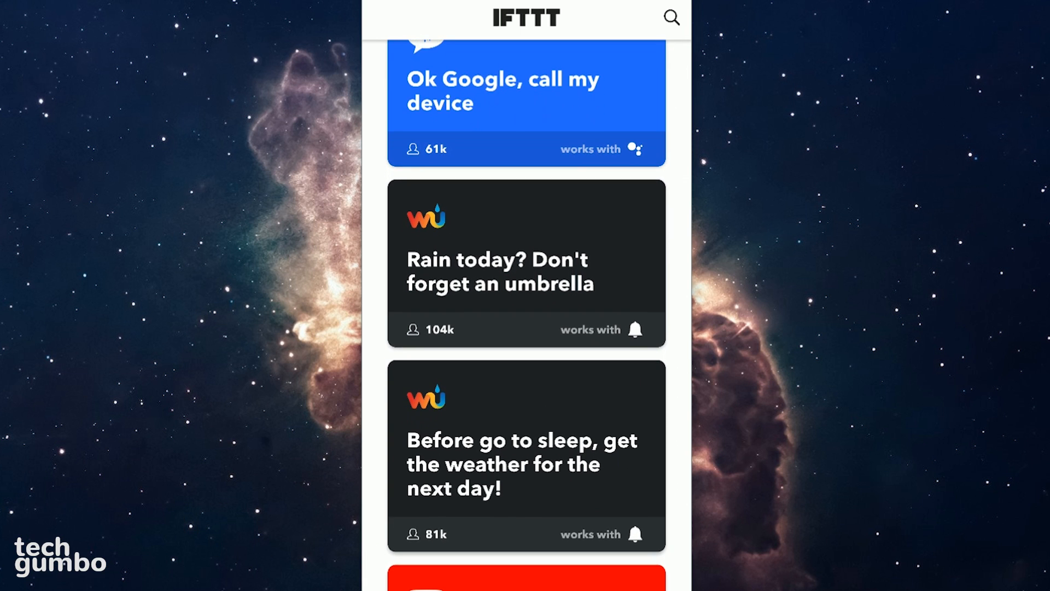
pyautogui.scroll(-3)
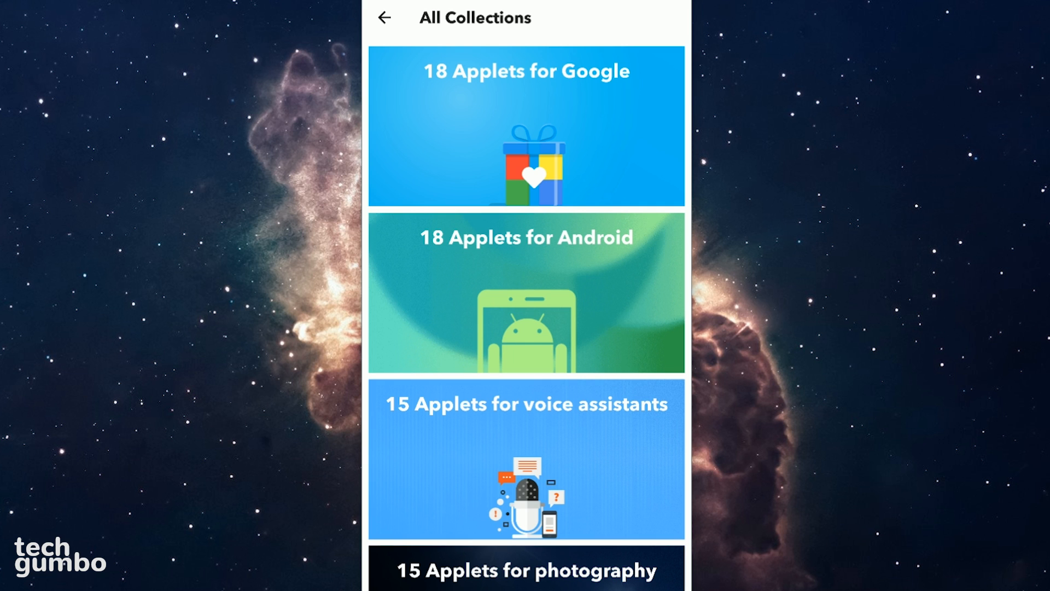
pyautogui.scroll(-3)
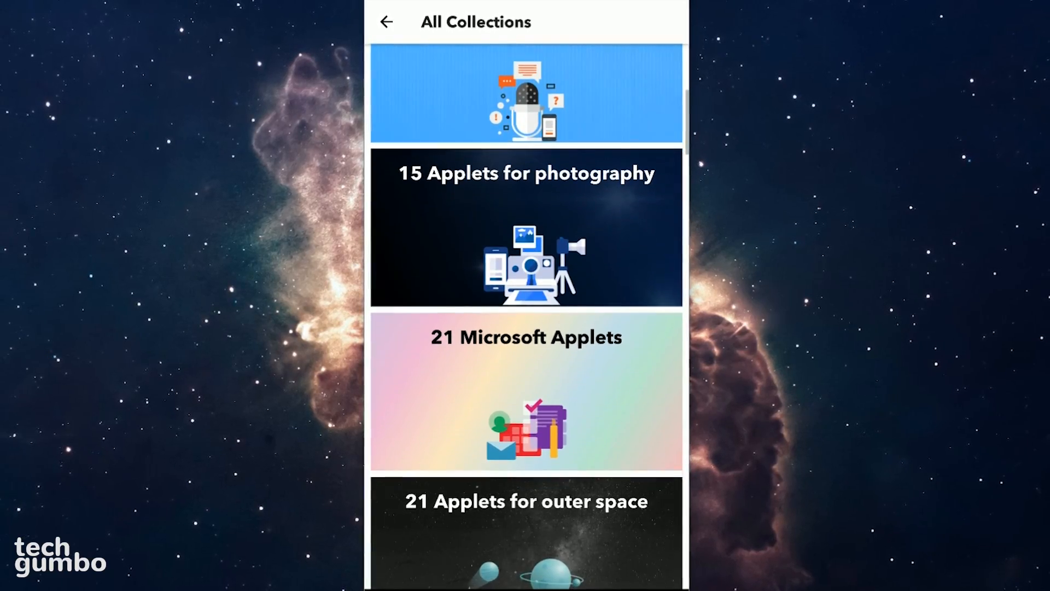
pyautogui.scroll(3)
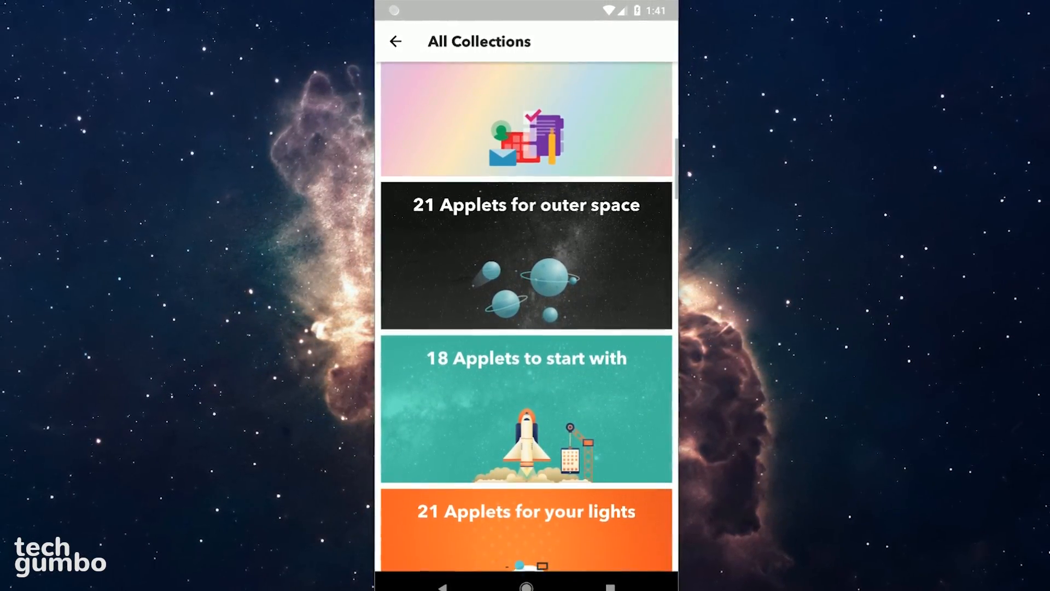
pyautogui.scroll(3)
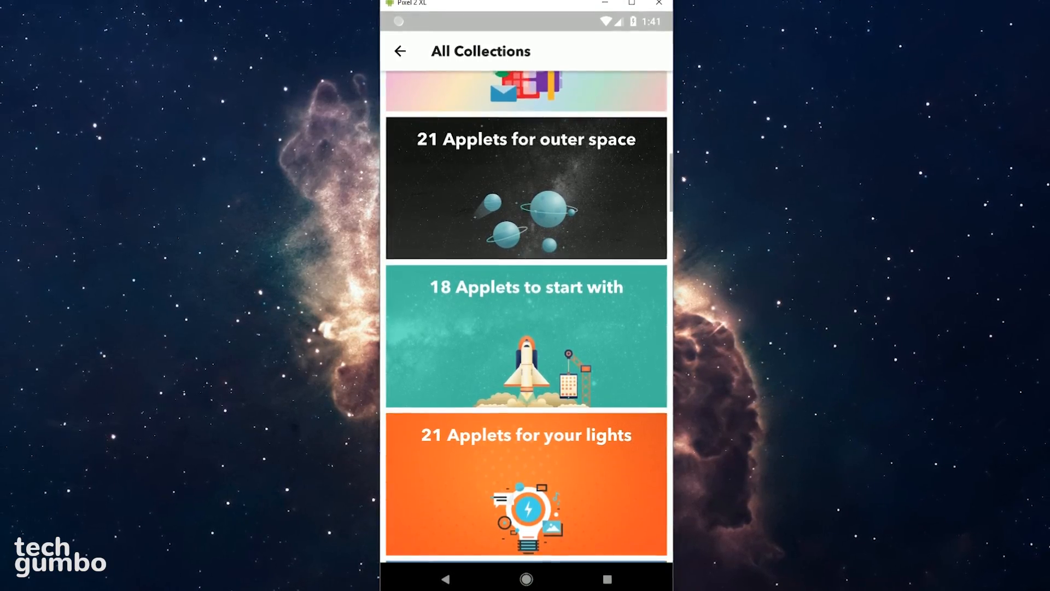
pyautogui.scroll(-3)
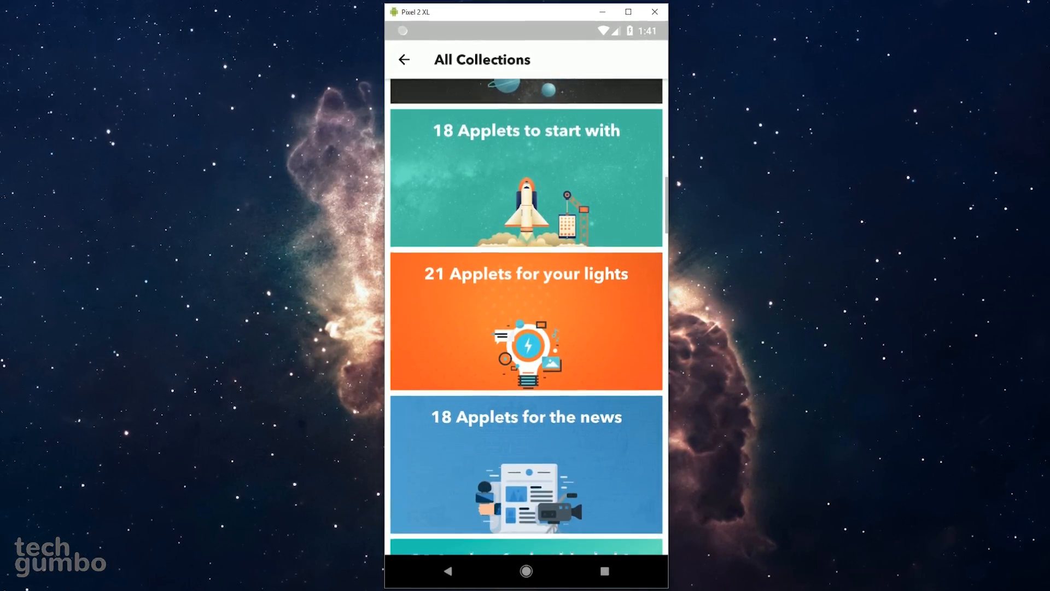